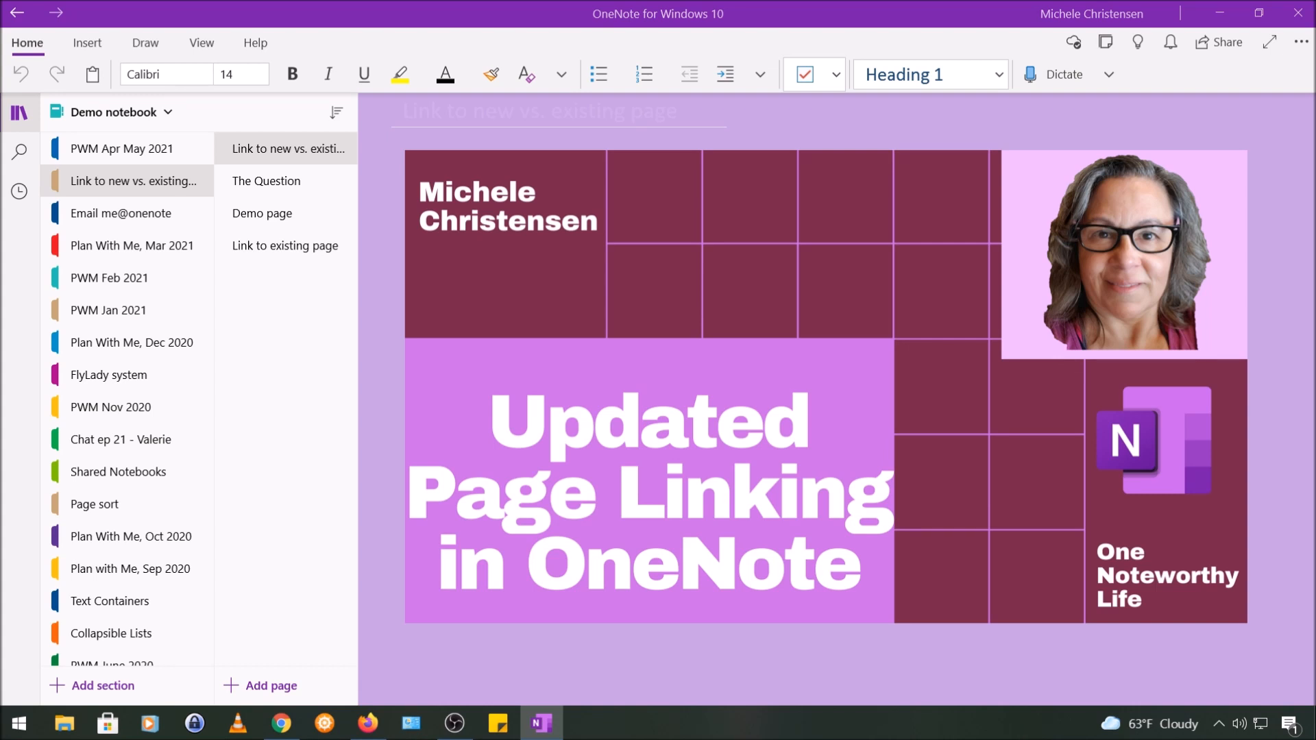
pyautogui.moveTo(22, 276)
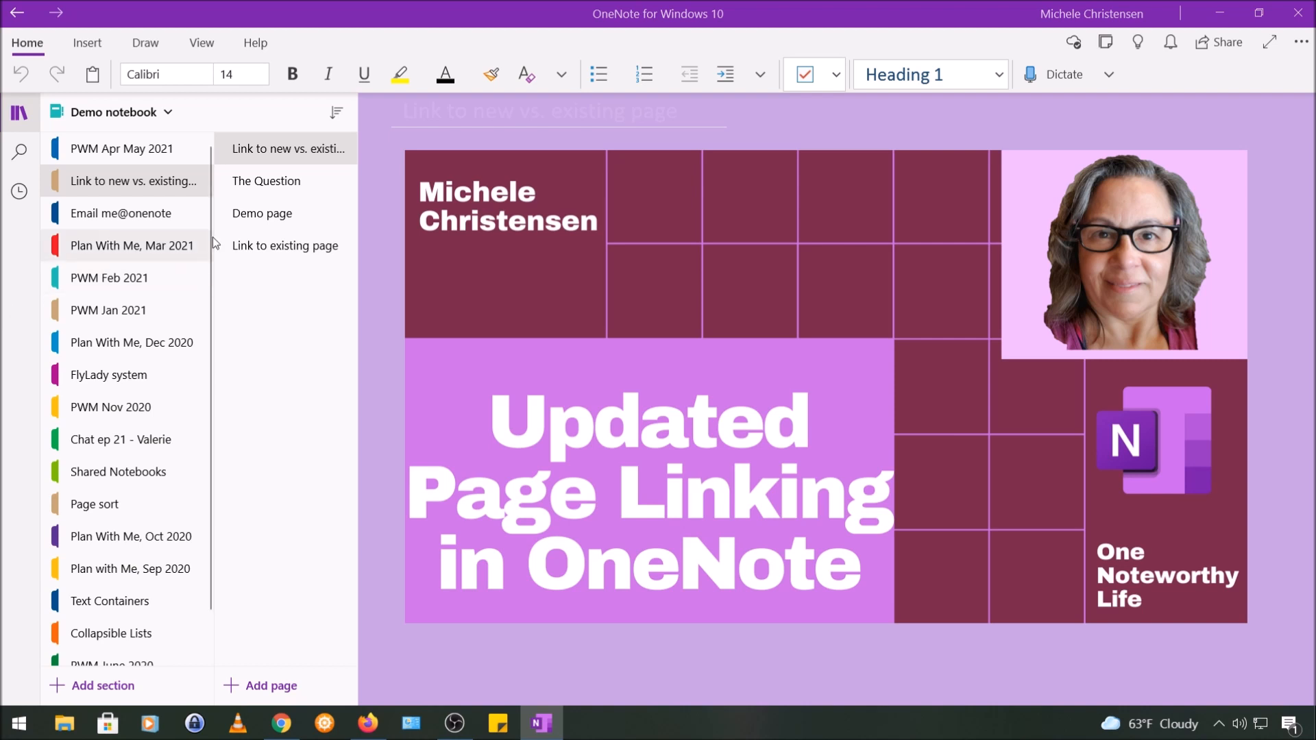
# Open The Question page, which asks how to link to an existing page.
pyautogui.click(266, 181)
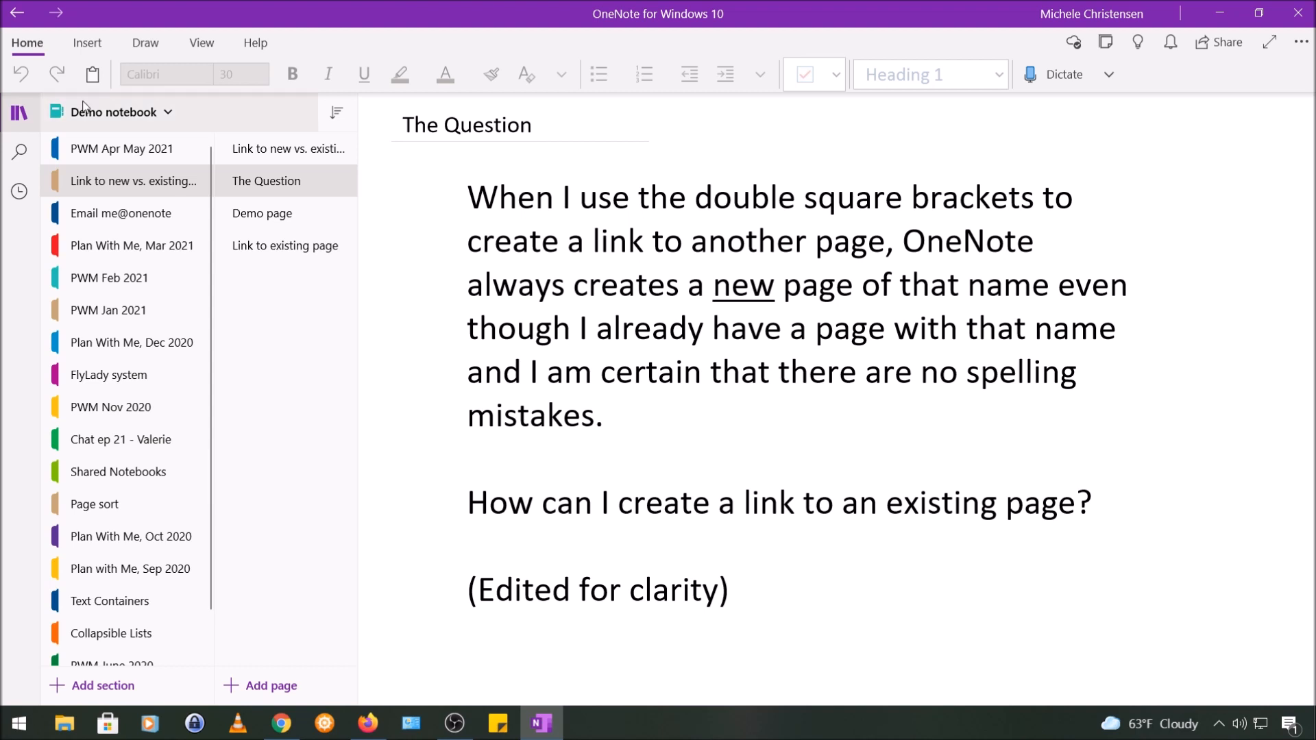
# On the Demo page, type [[basketball]] after 'Initial link:' to create a new linked page.
pyautogui.click(262, 213)
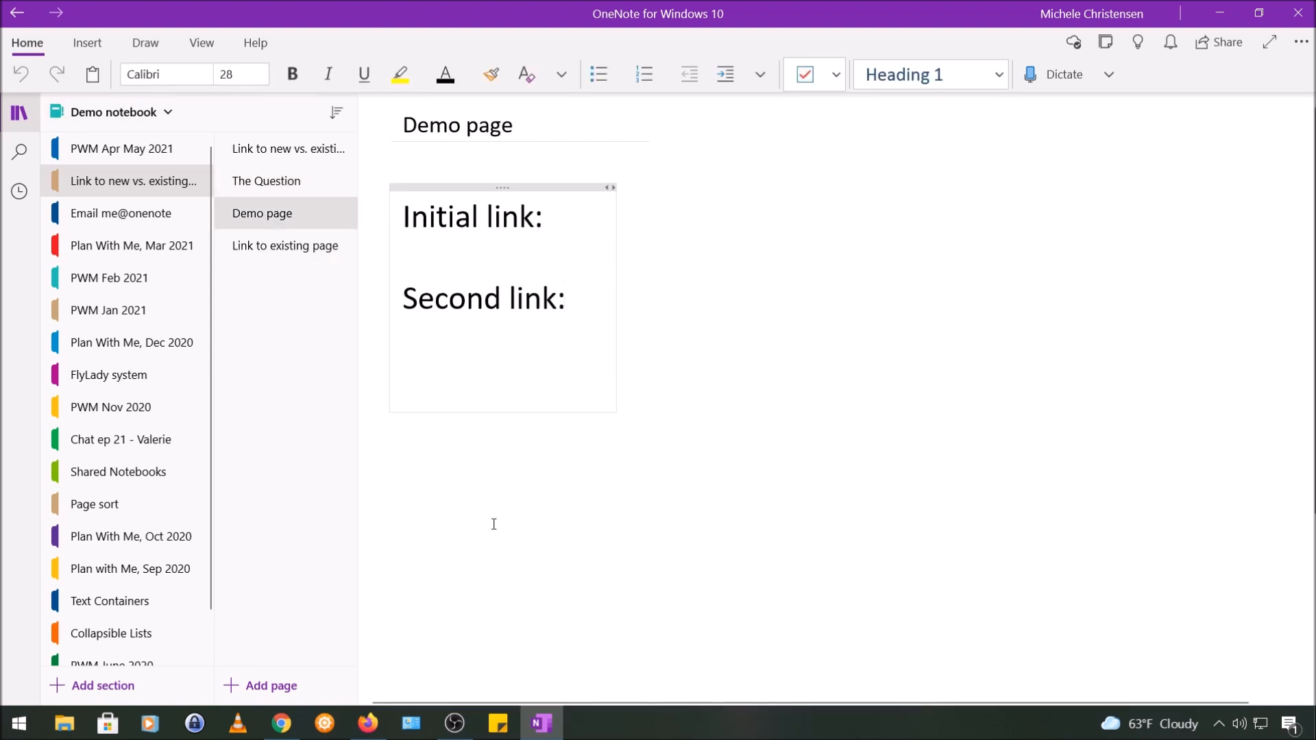
pyautogui.moveTo(486, 538)
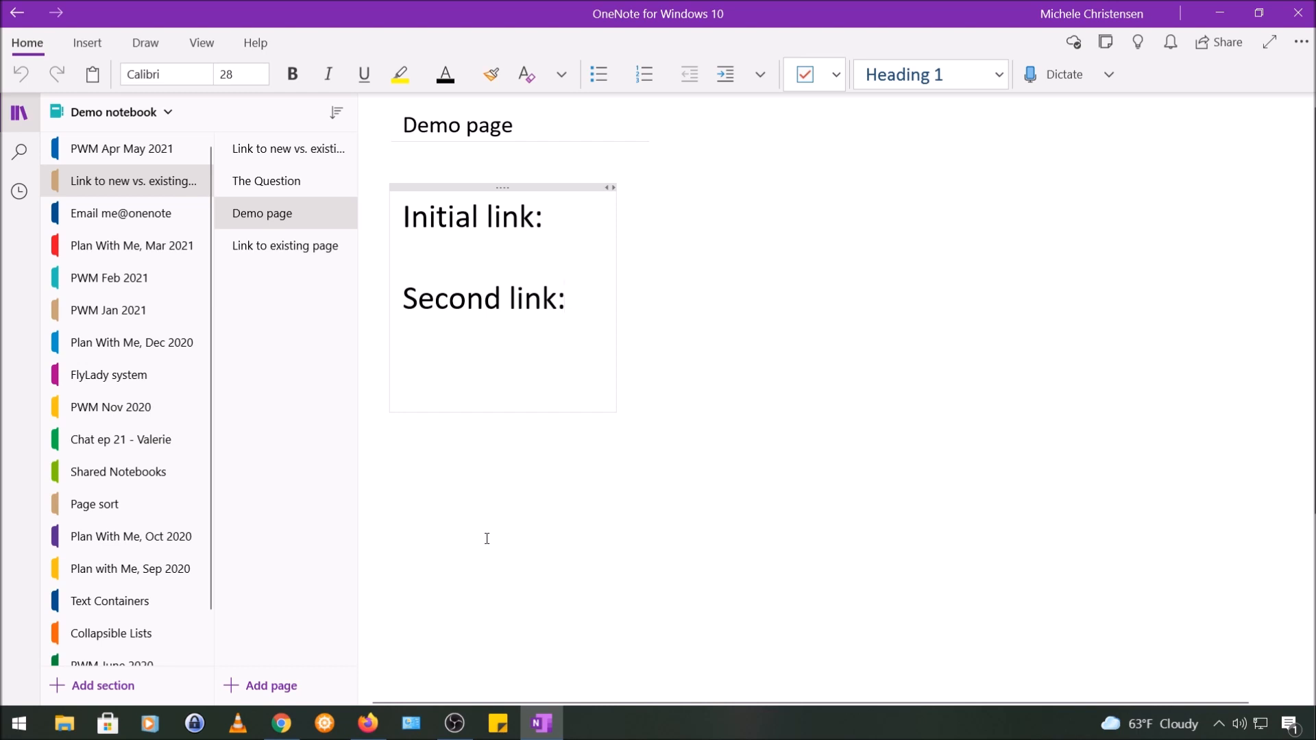
pyautogui.click(565, 298)
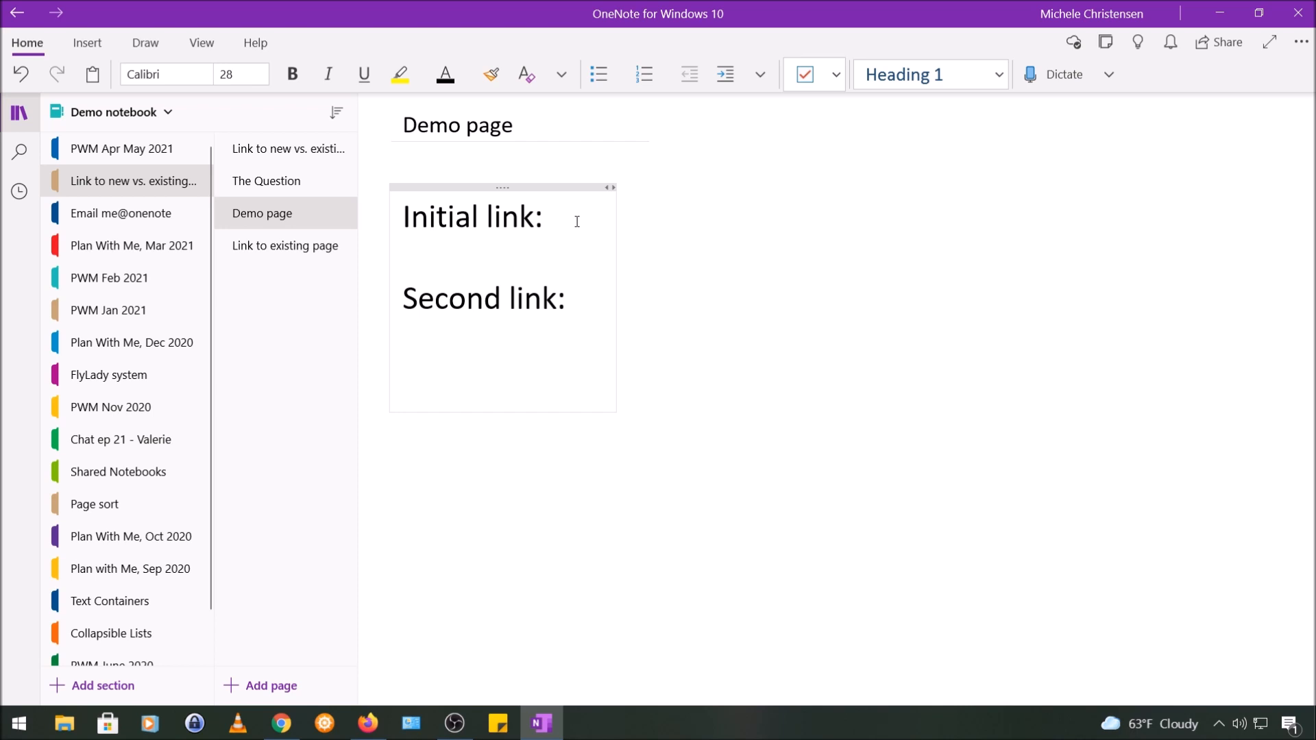
pyautogui.click(552, 218)
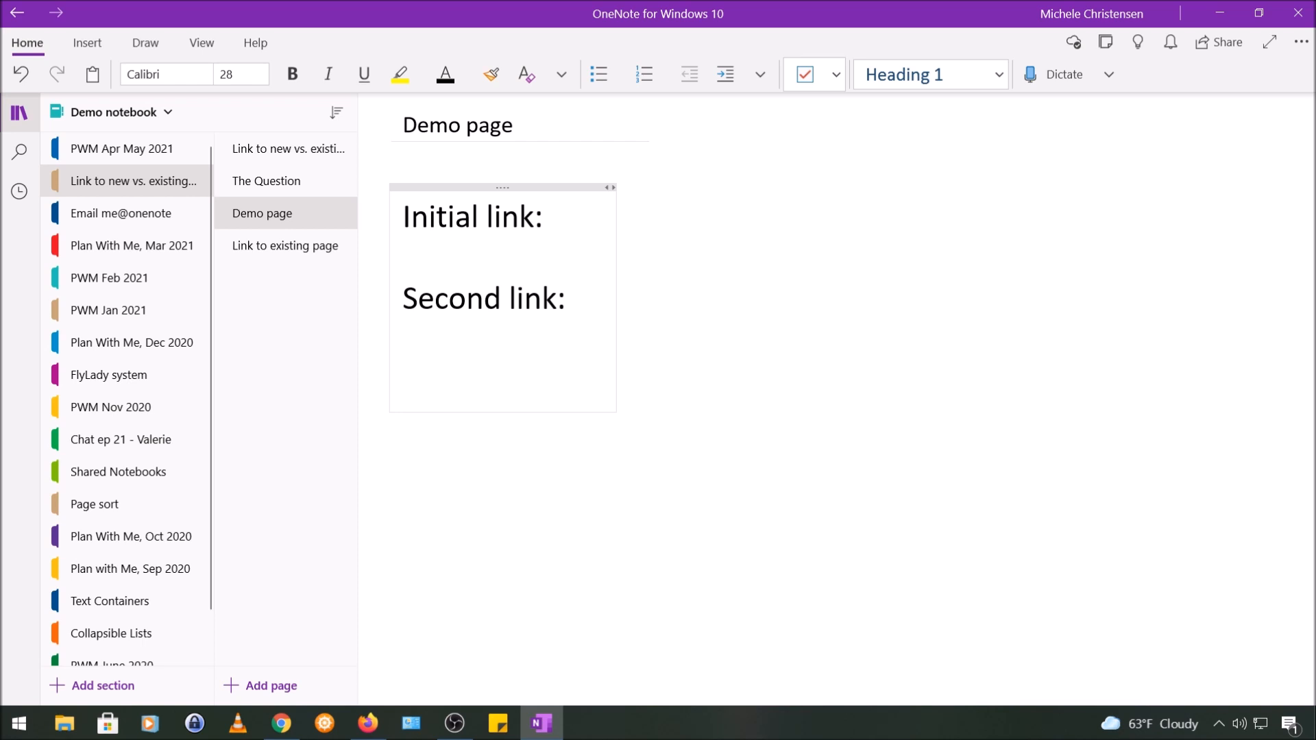
pyautogui.write('[[')
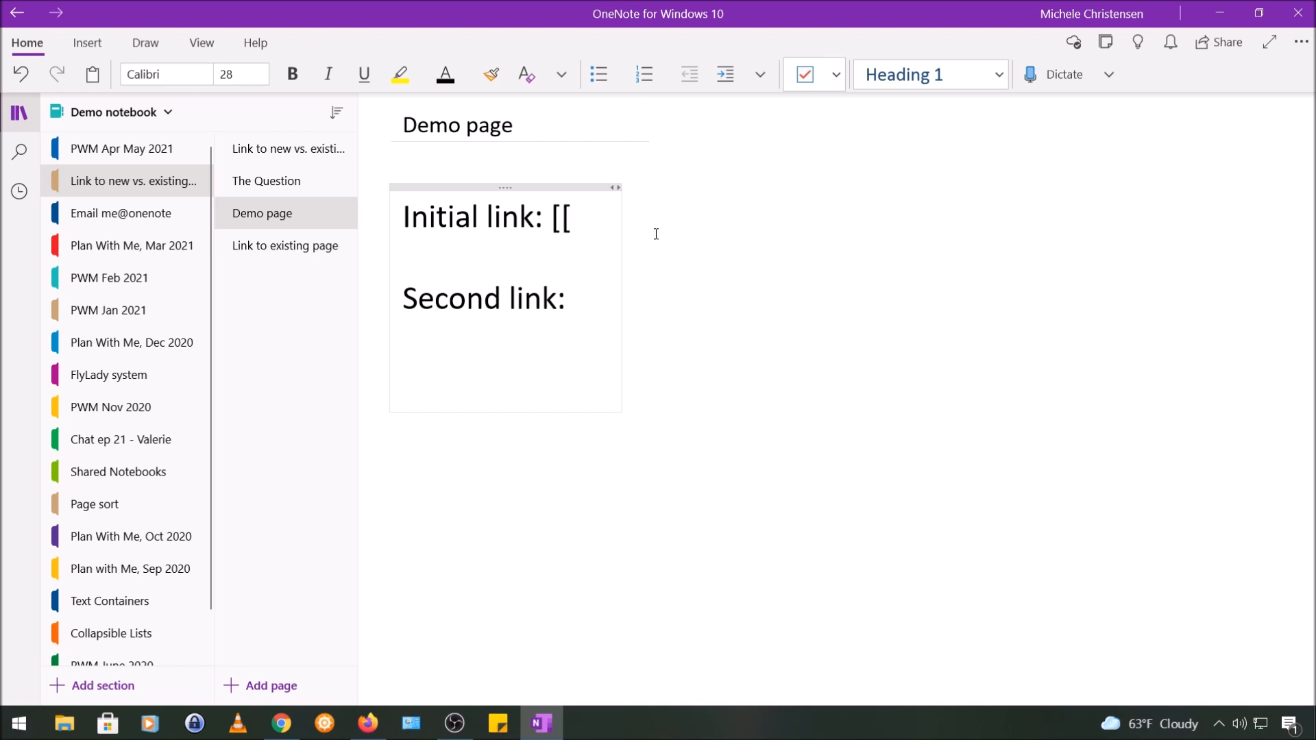
pyautogui.write('basketball')
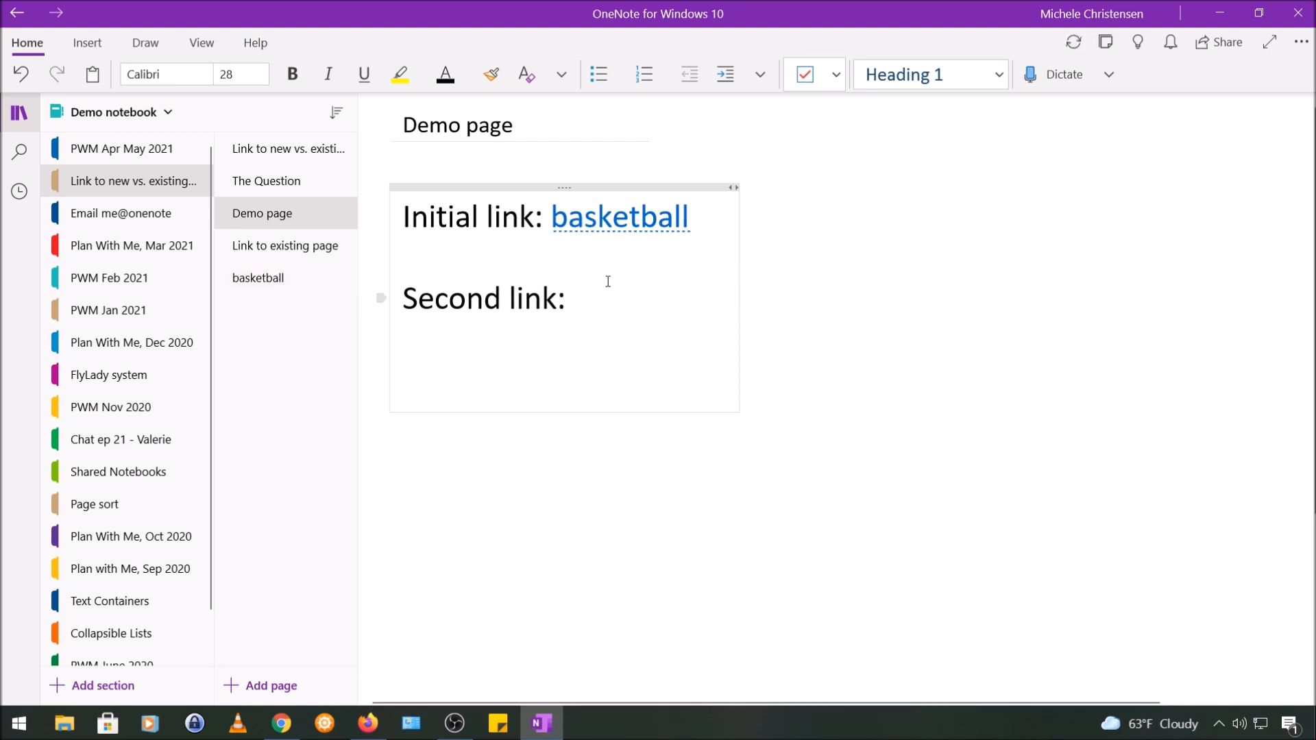
# Follow the basketball link to the new page, then return to the Demo page.
pyautogui.click(686, 218)
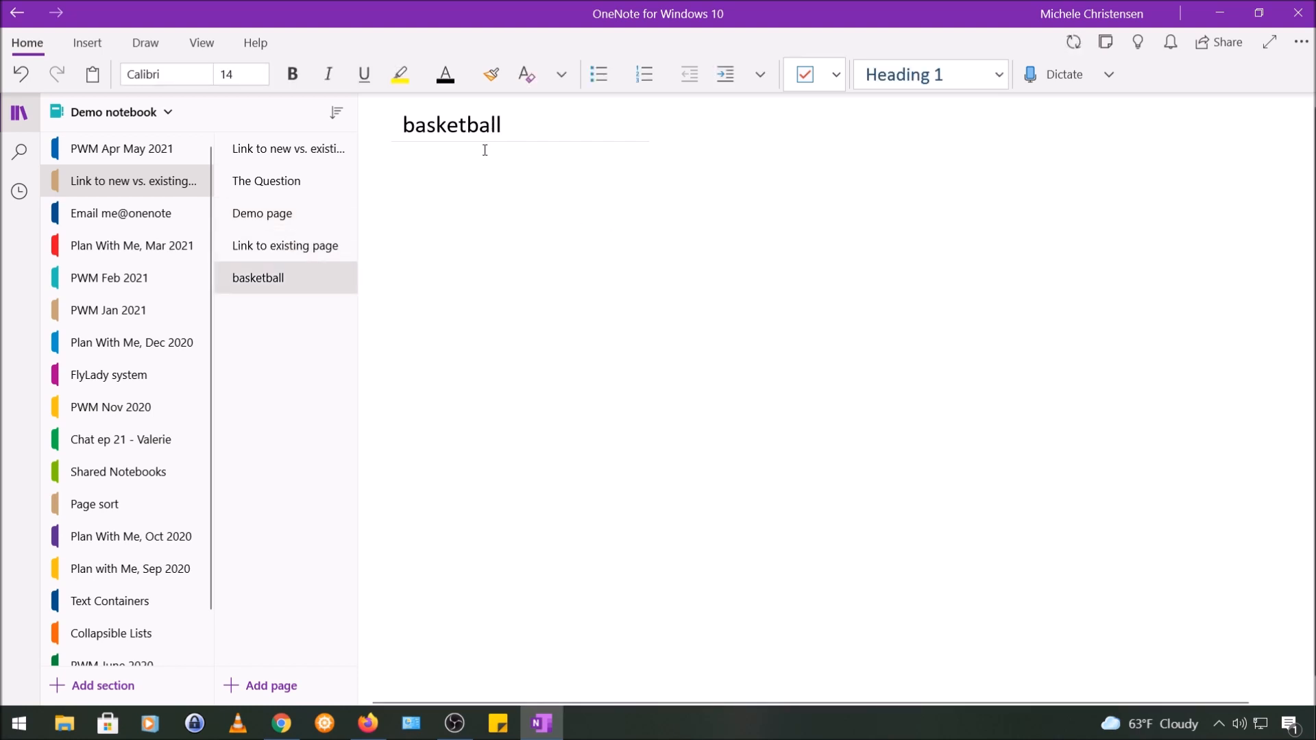
pyautogui.moveTo(288, 219)
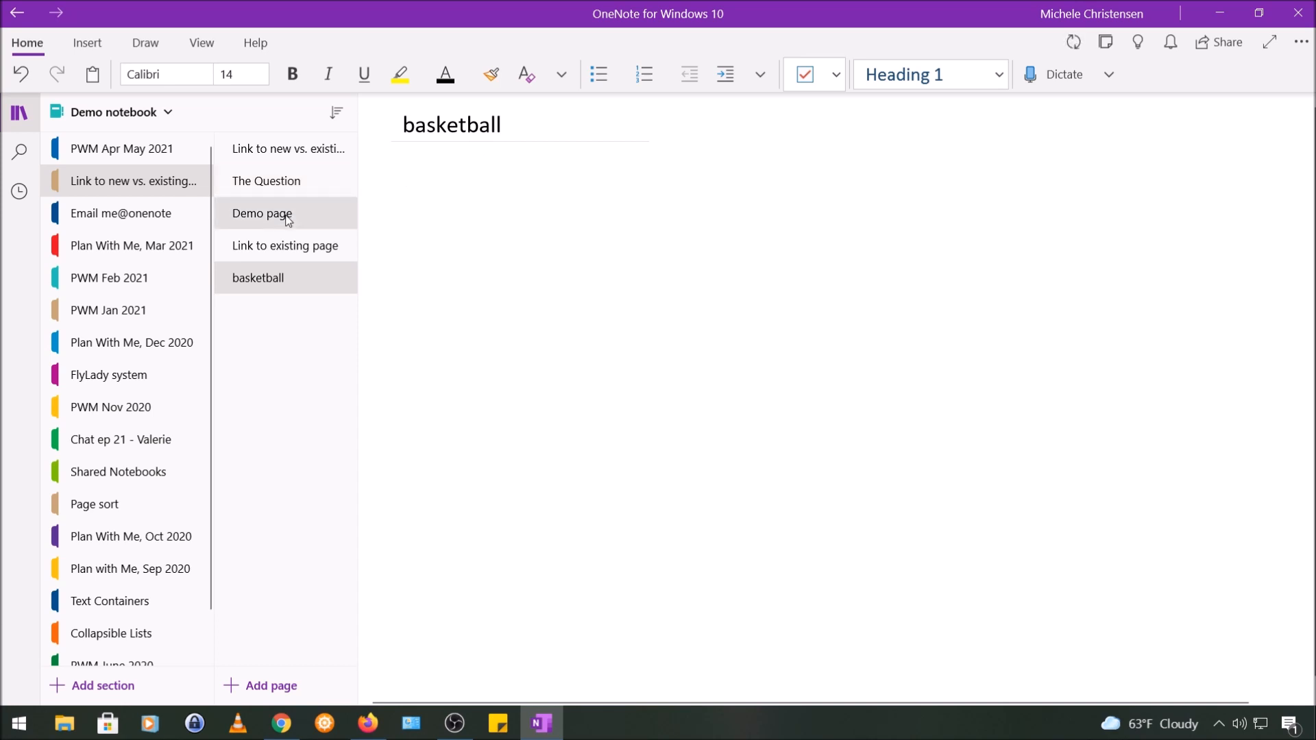
pyautogui.click(262, 214)
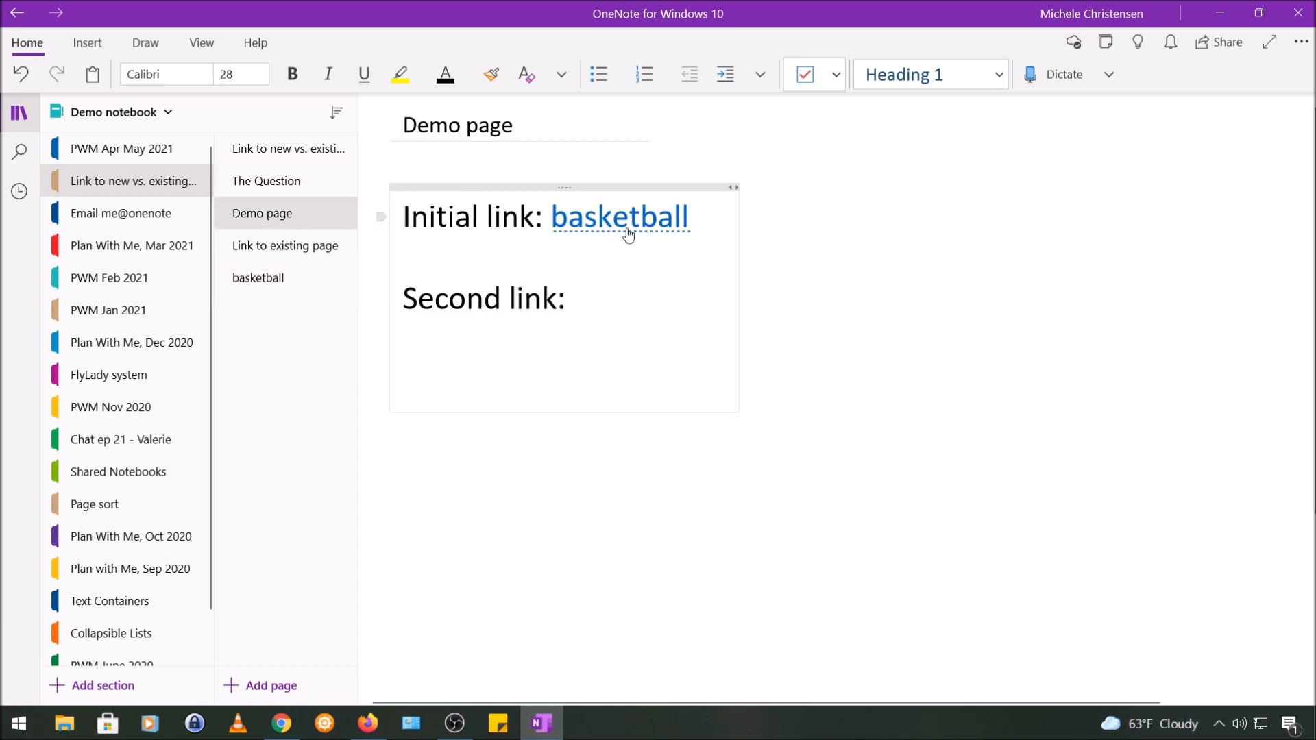
pyautogui.click(612, 218)
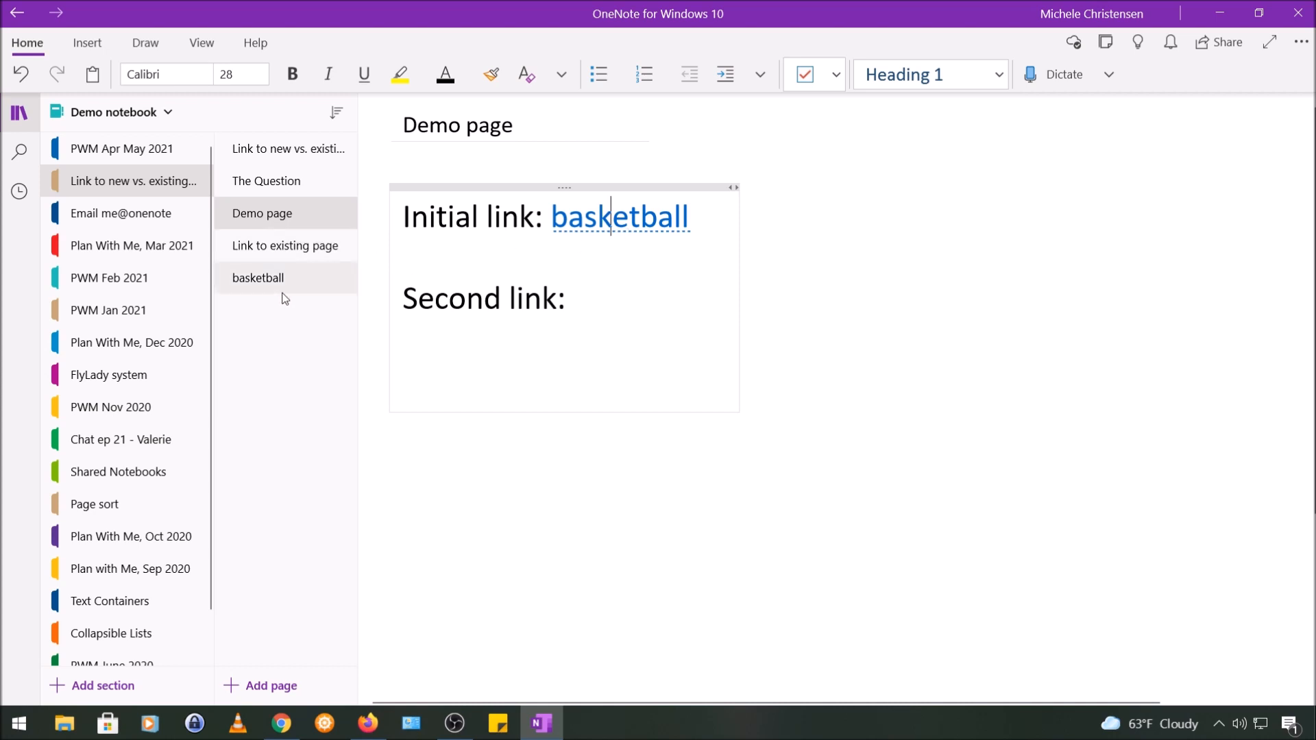
# Type 'Create some content' on the basketball page, then go back to Demo page.
pyautogui.click(258, 278)
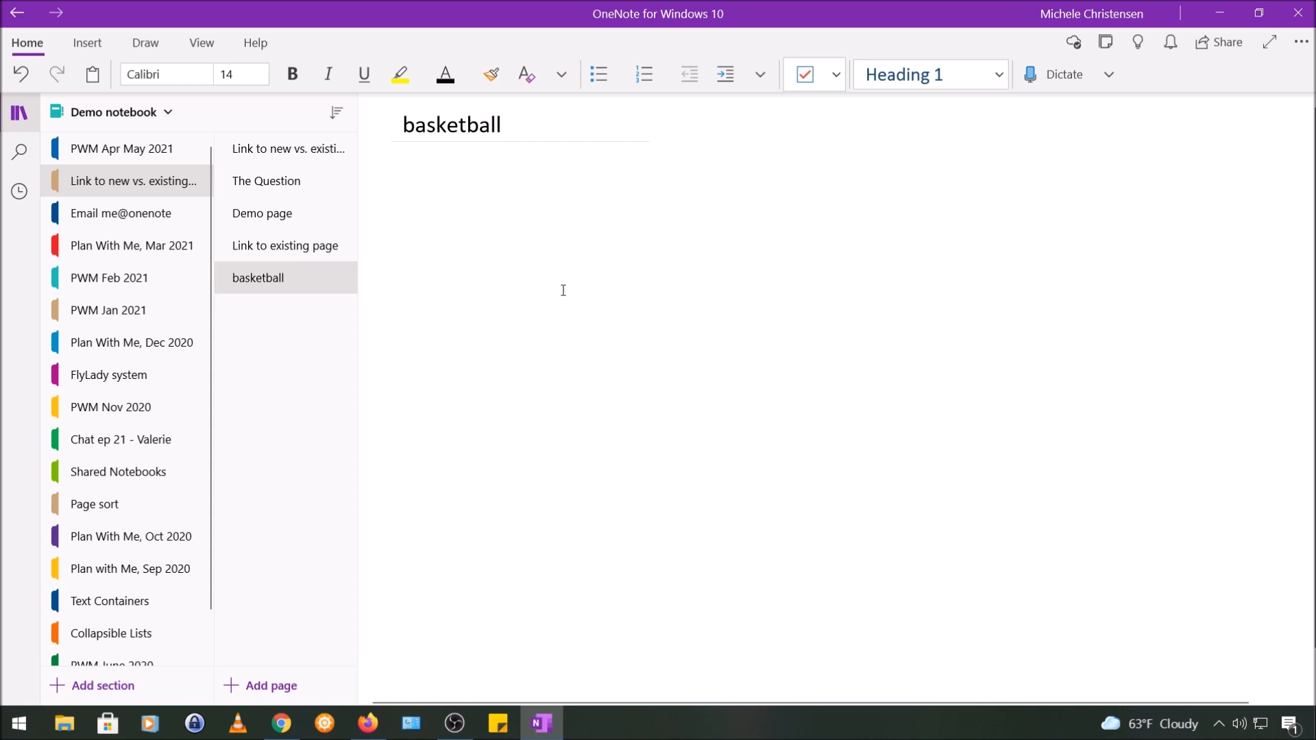
pyautogui.write('Create some content on the new page')
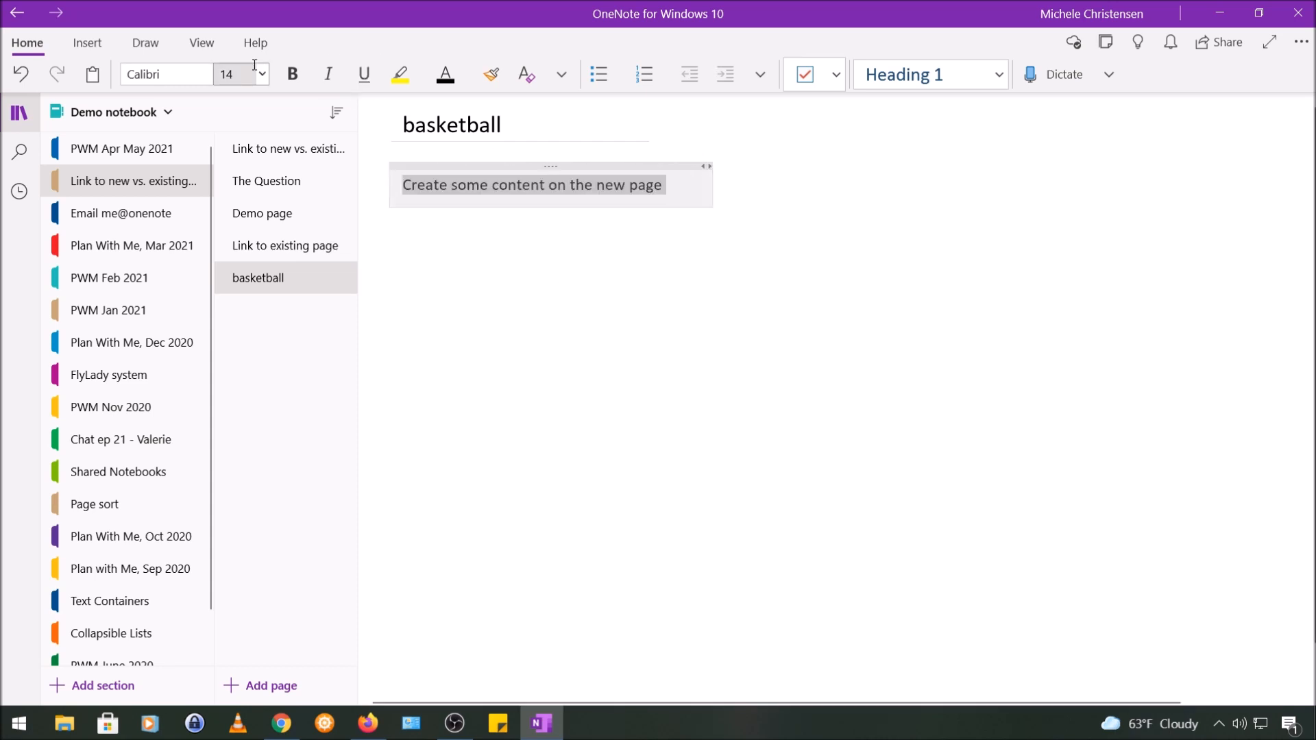
pyautogui.click(262, 213)
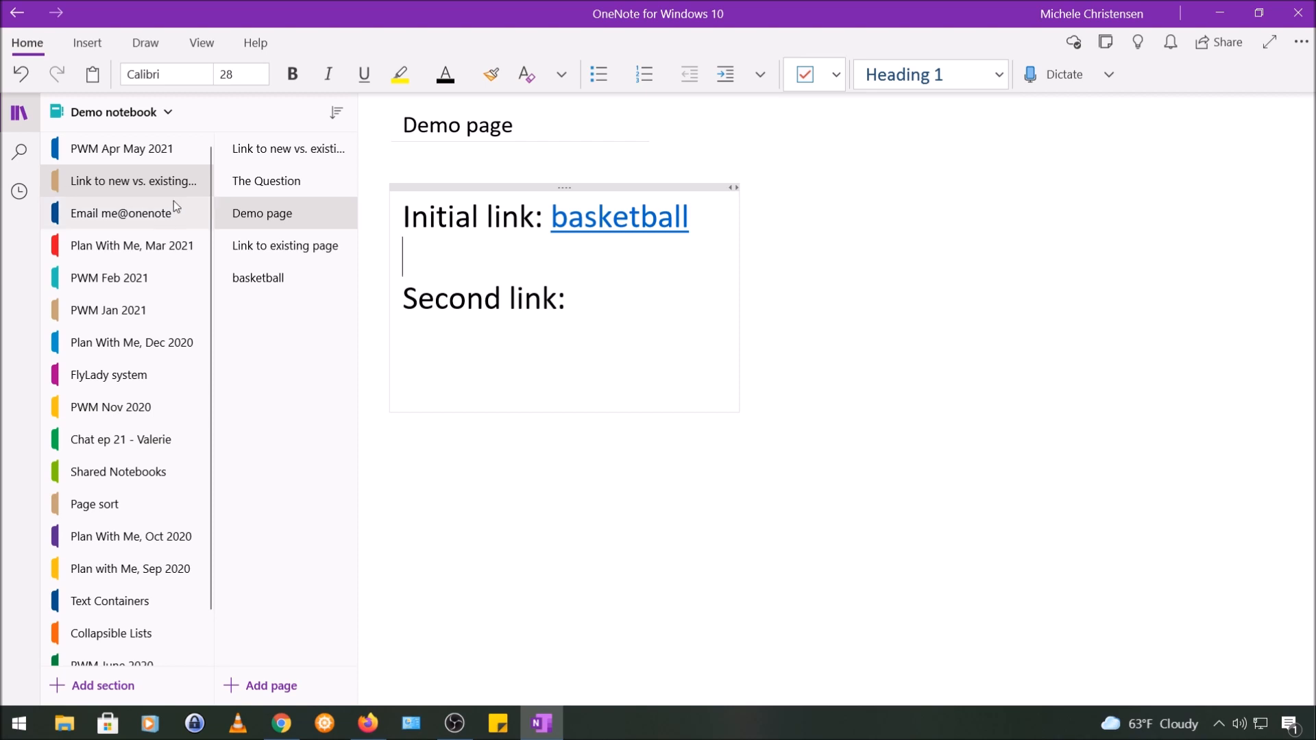
pyautogui.click(266, 181)
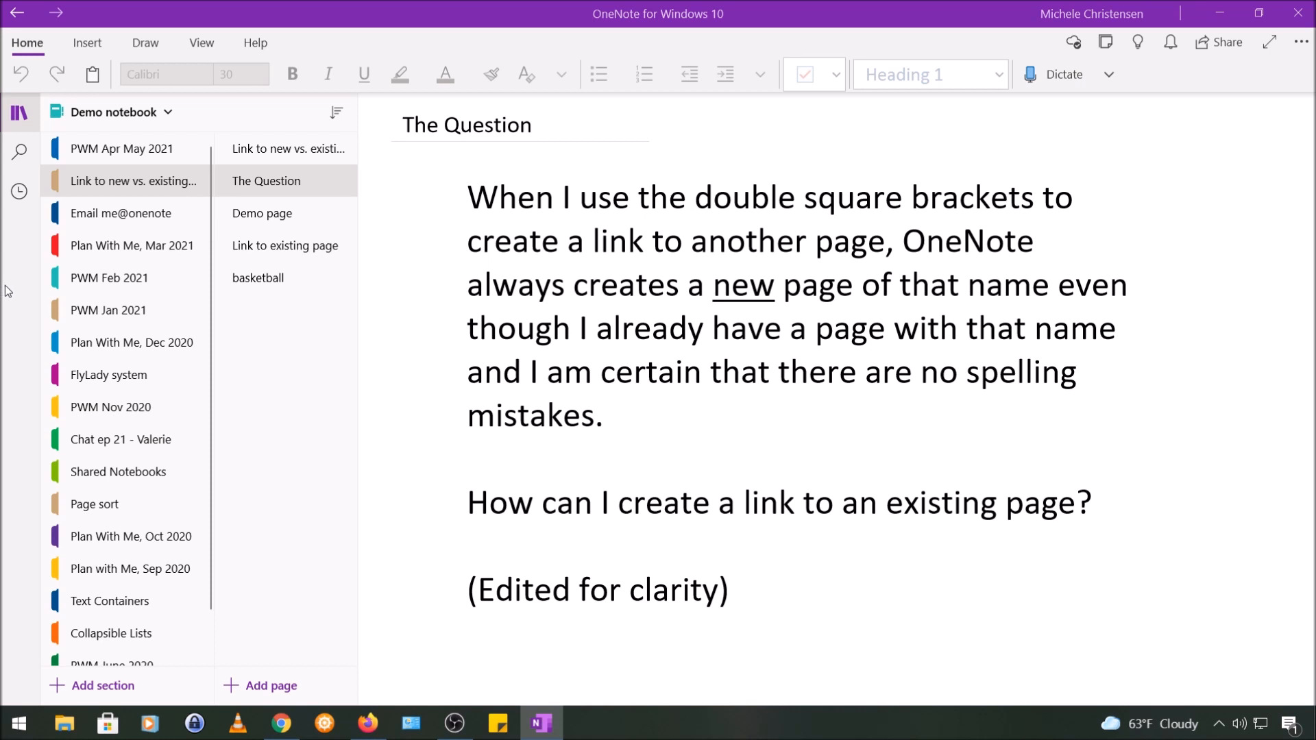
pyautogui.moveTo(15, 306)
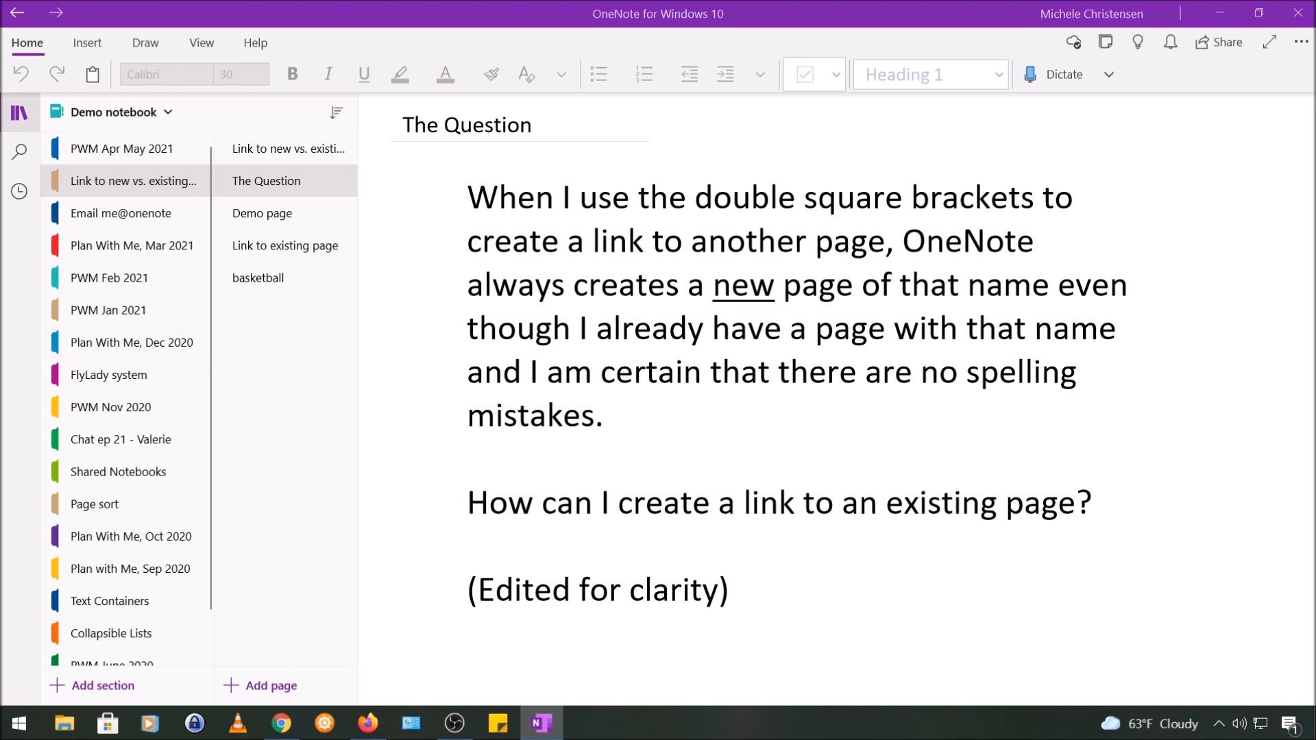
pyautogui.moveTo(5, 322)
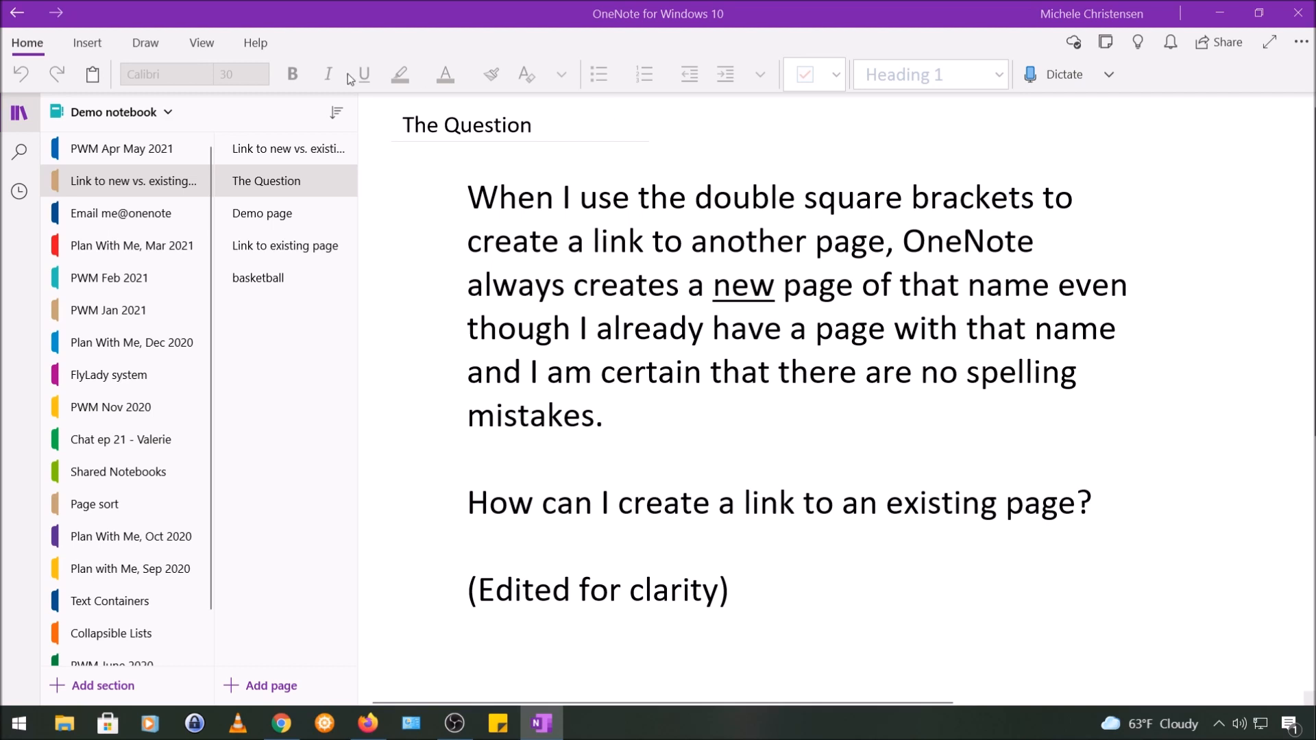
pyautogui.click(262, 213)
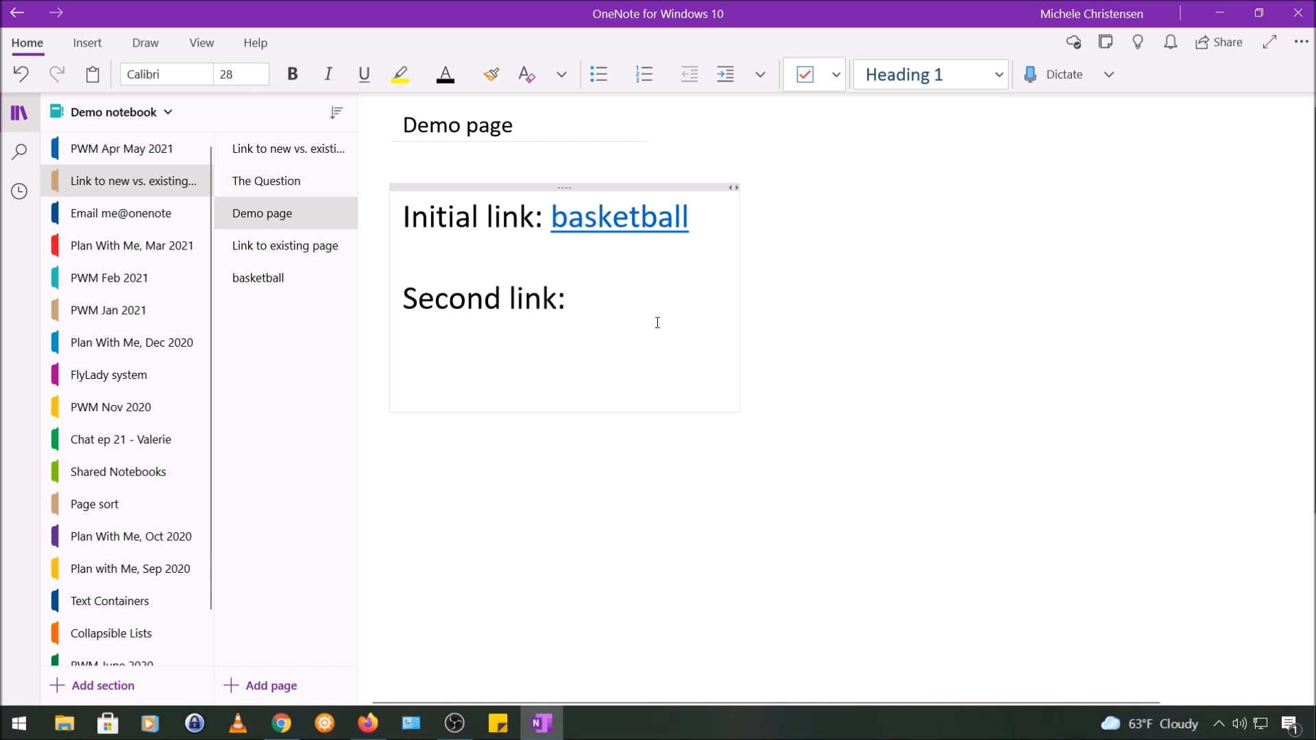
# Type [[the question]] after 'Second link:' to link The Question page, then return to Demo.
pyautogui.write('[[')
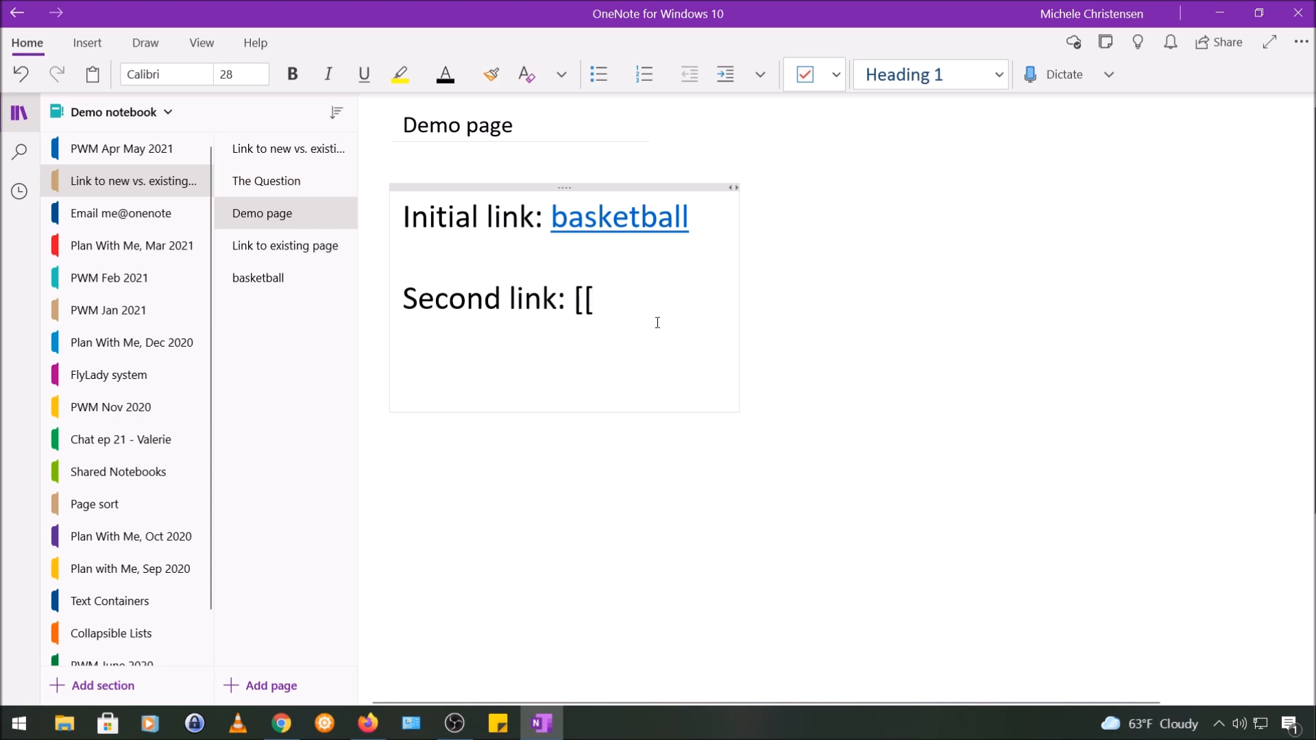
pyautogui.write('t')
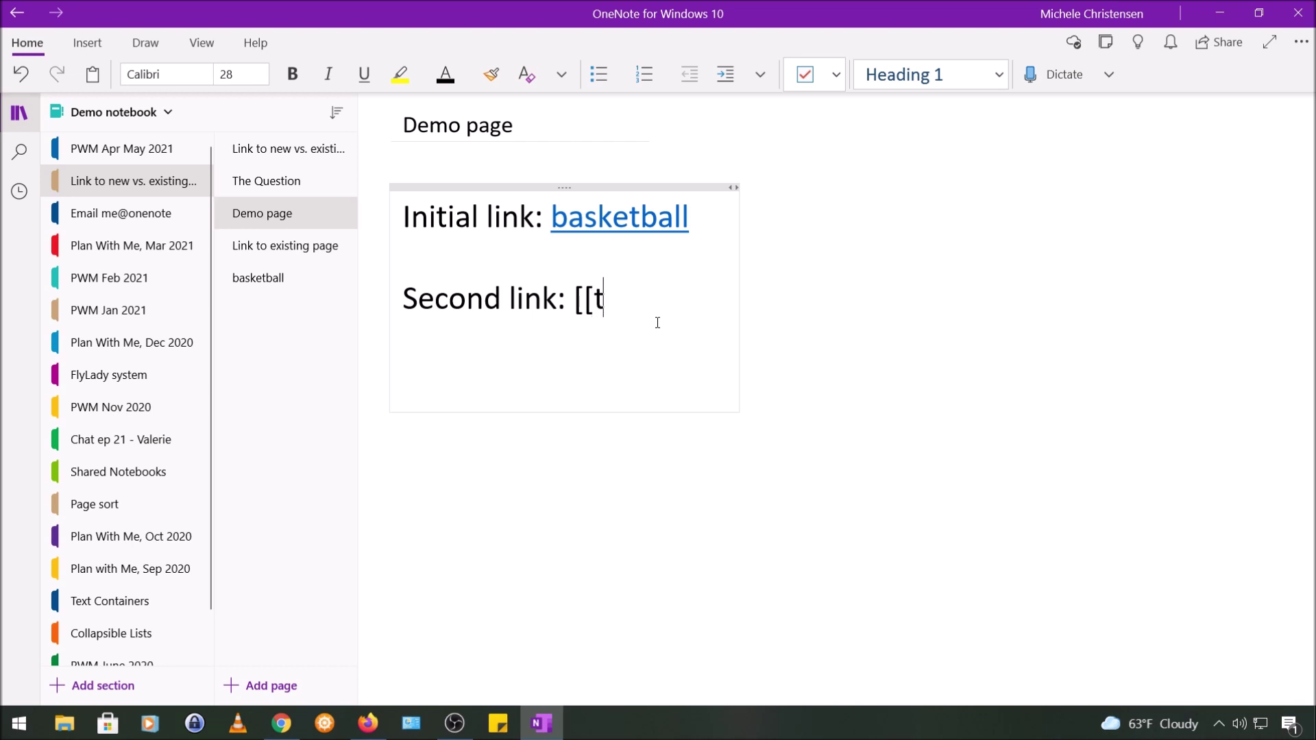
pyautogui.write('he que')
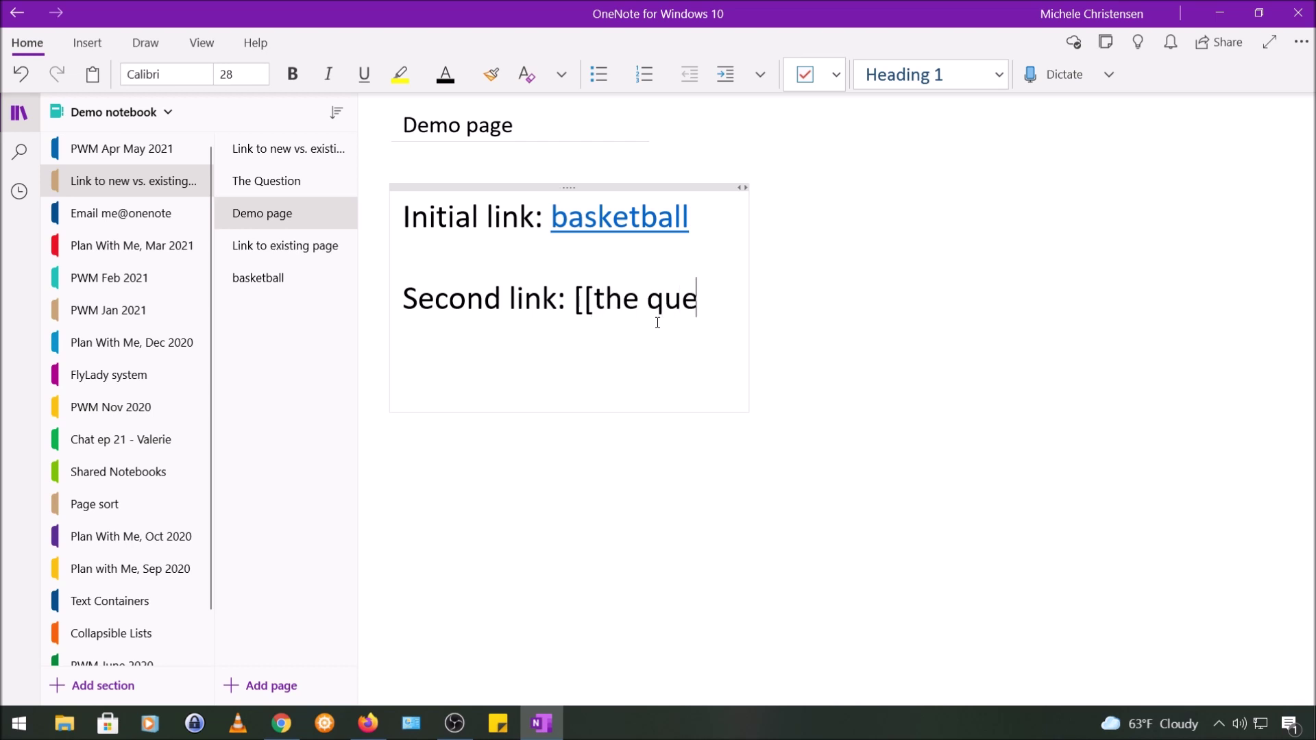
pyautogui.write('stion')
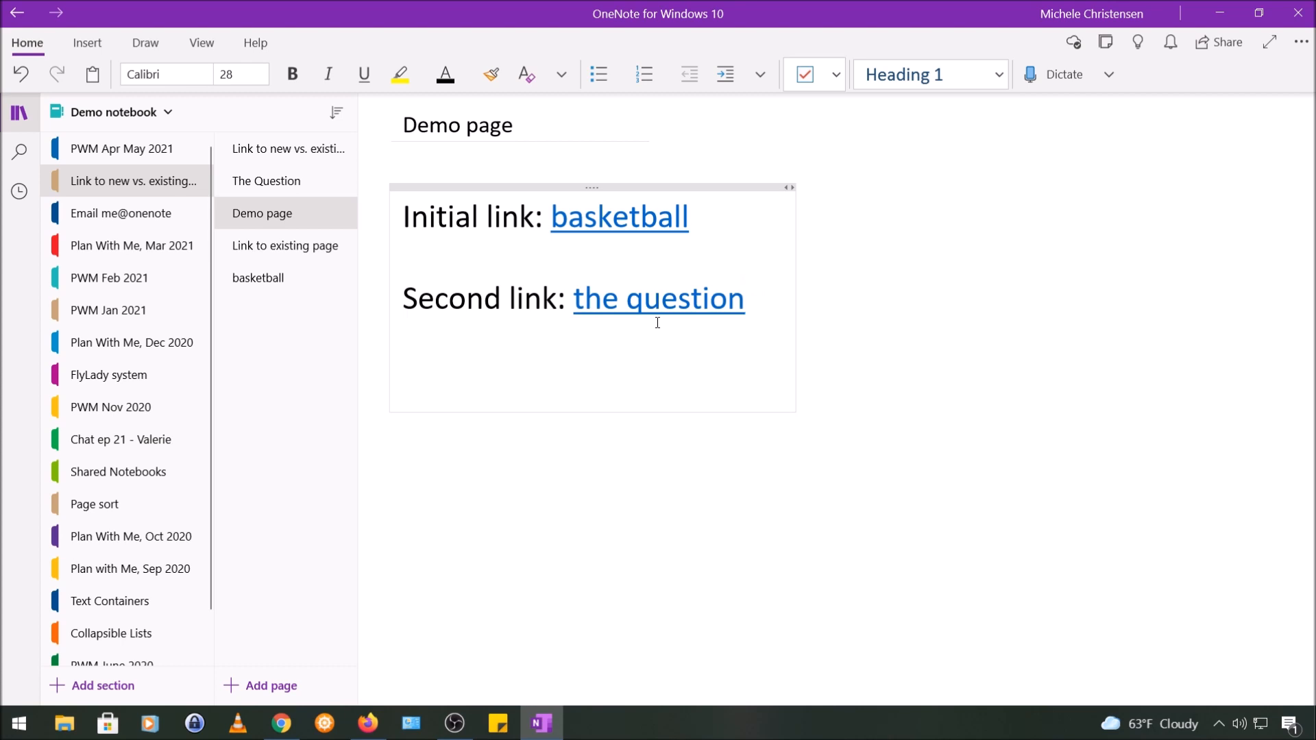
pyautogui.moveTo(689, 308)
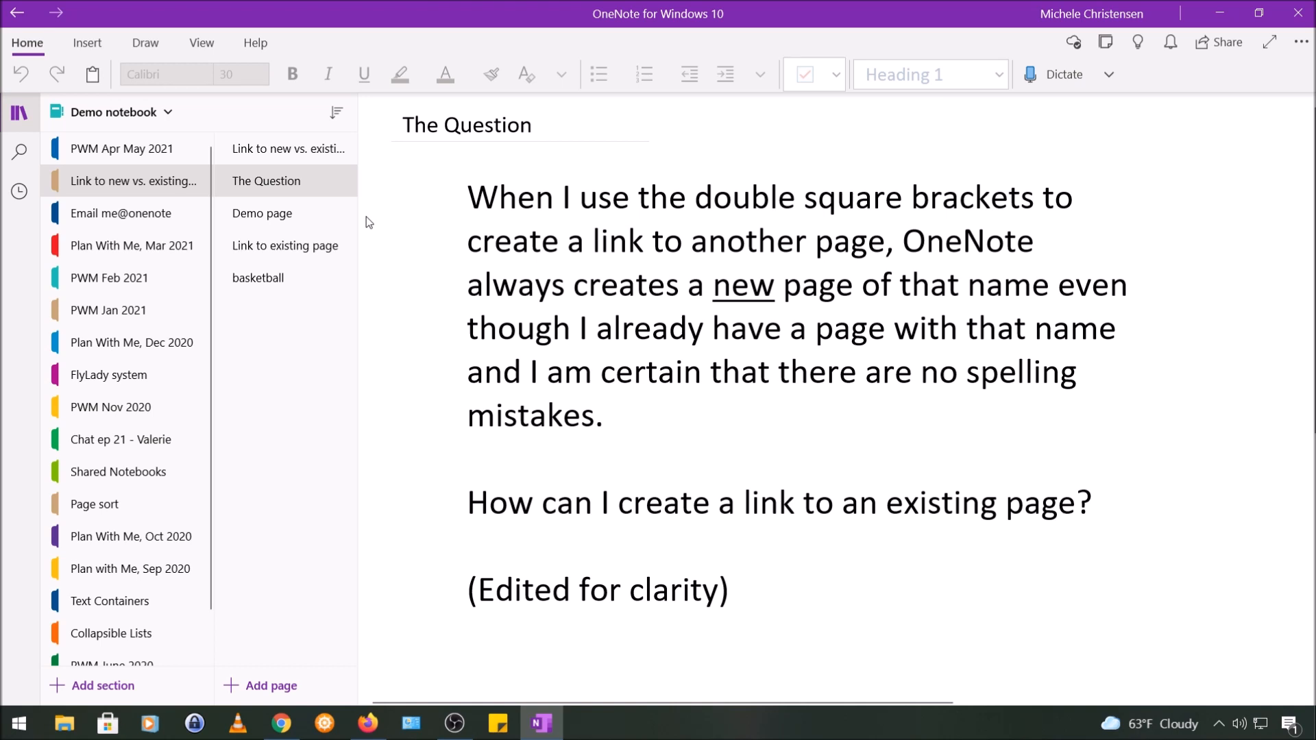
pyautogui.click(262, 213)
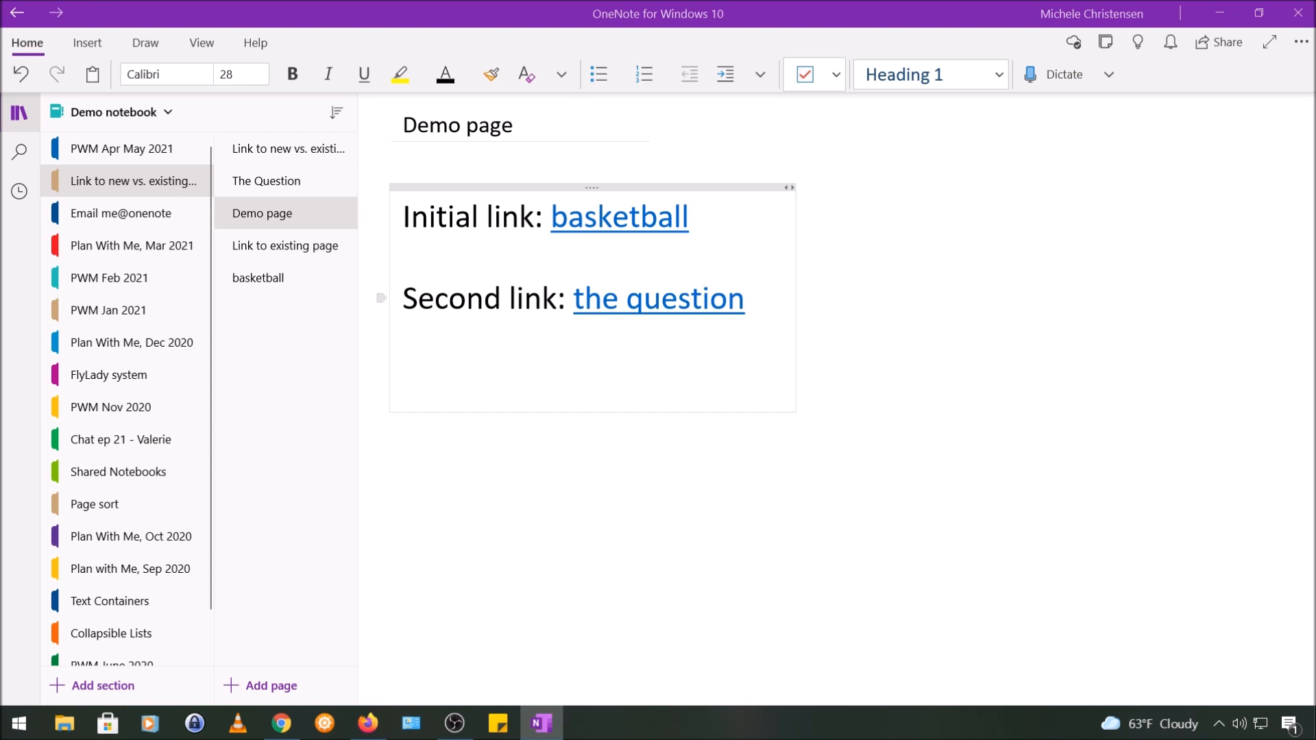
# Copy the link to 'Link to new vs. existing page' and paste it onto 'Link to existing page'.
pyautogui.click(285, 246)
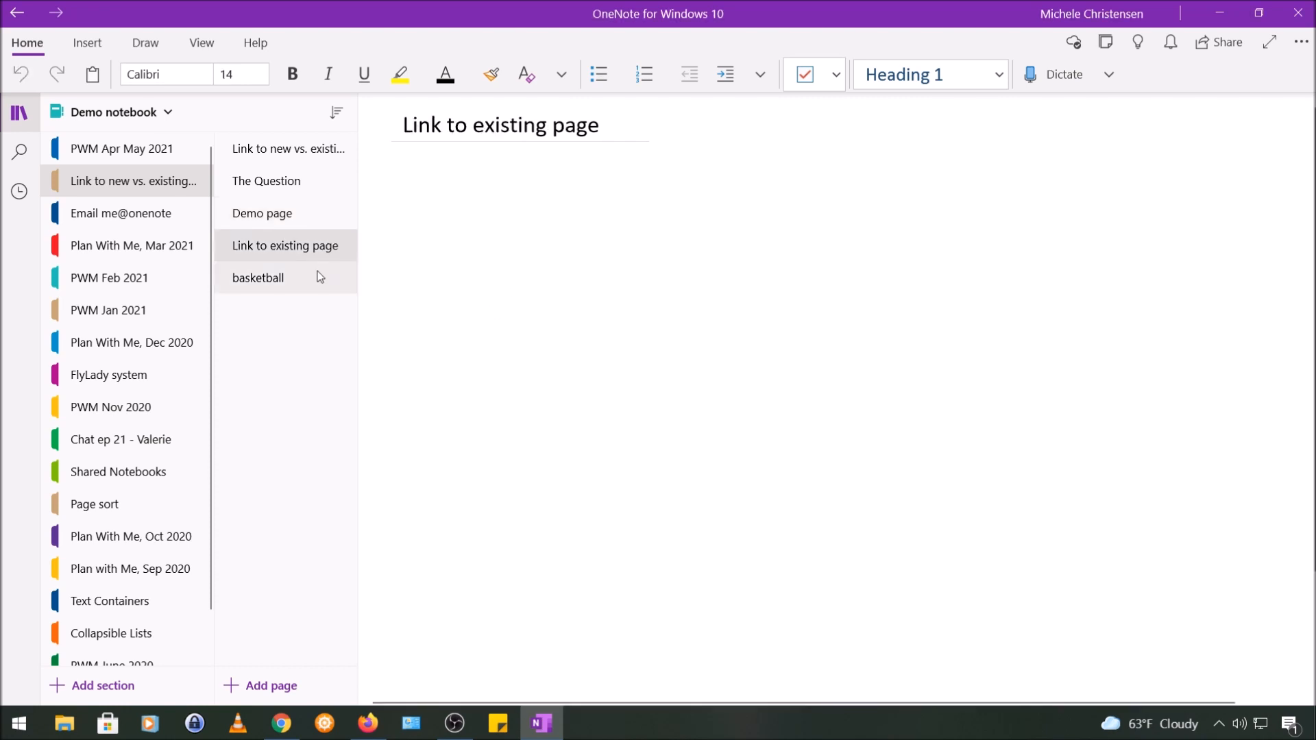
pyautogui.moveTo(314, 169)
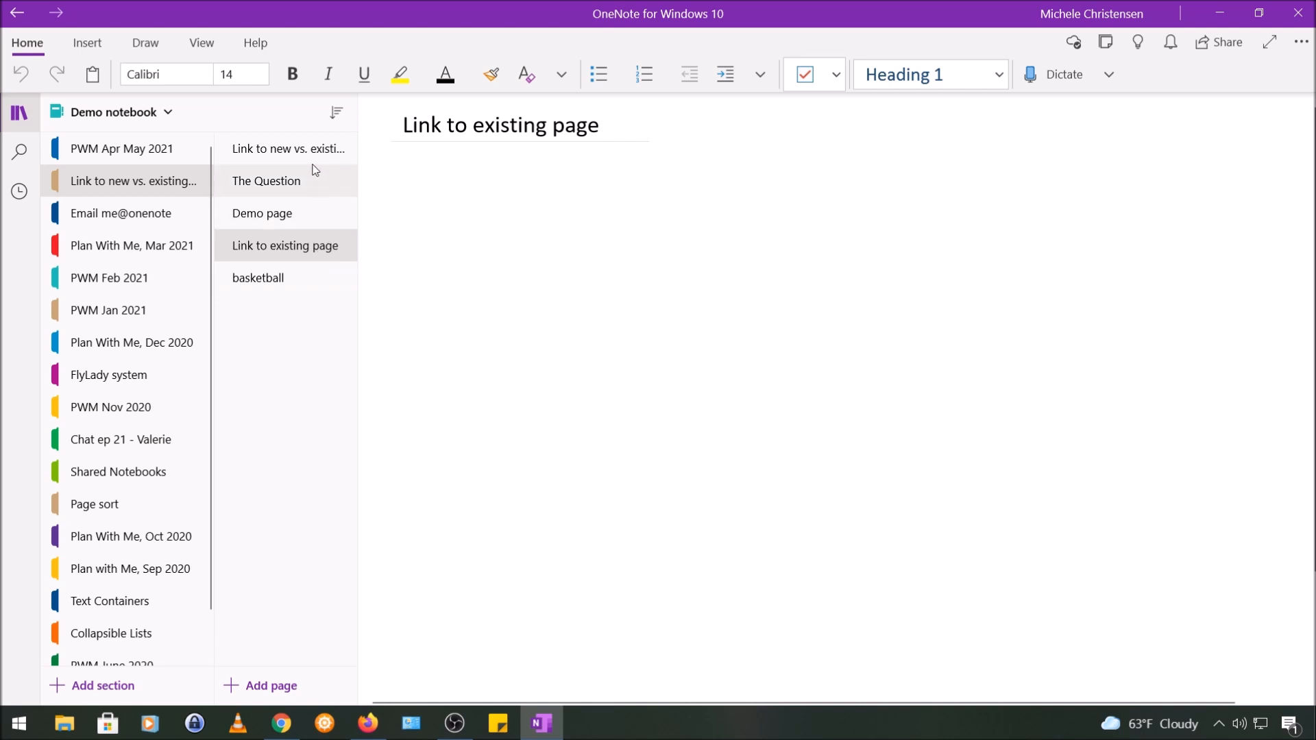
pyautogui.click(287, 148)
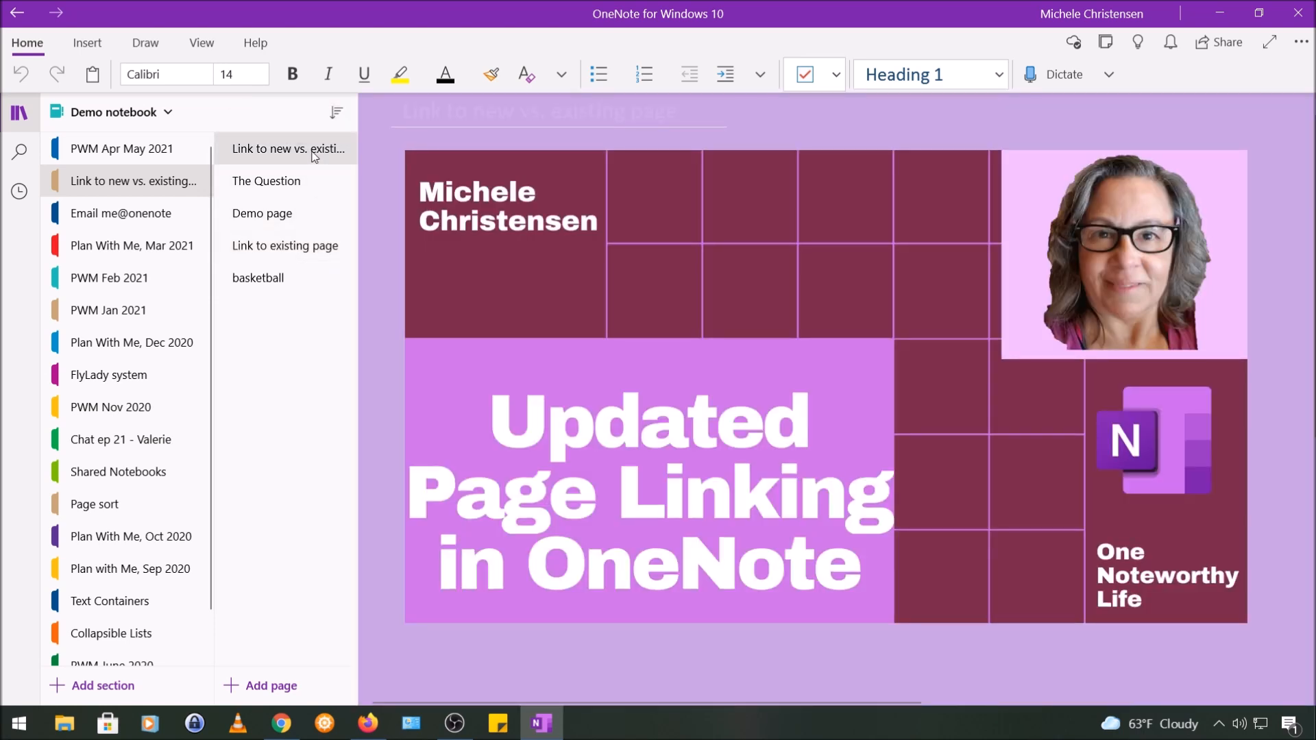
pyautogui.click(285, 245)
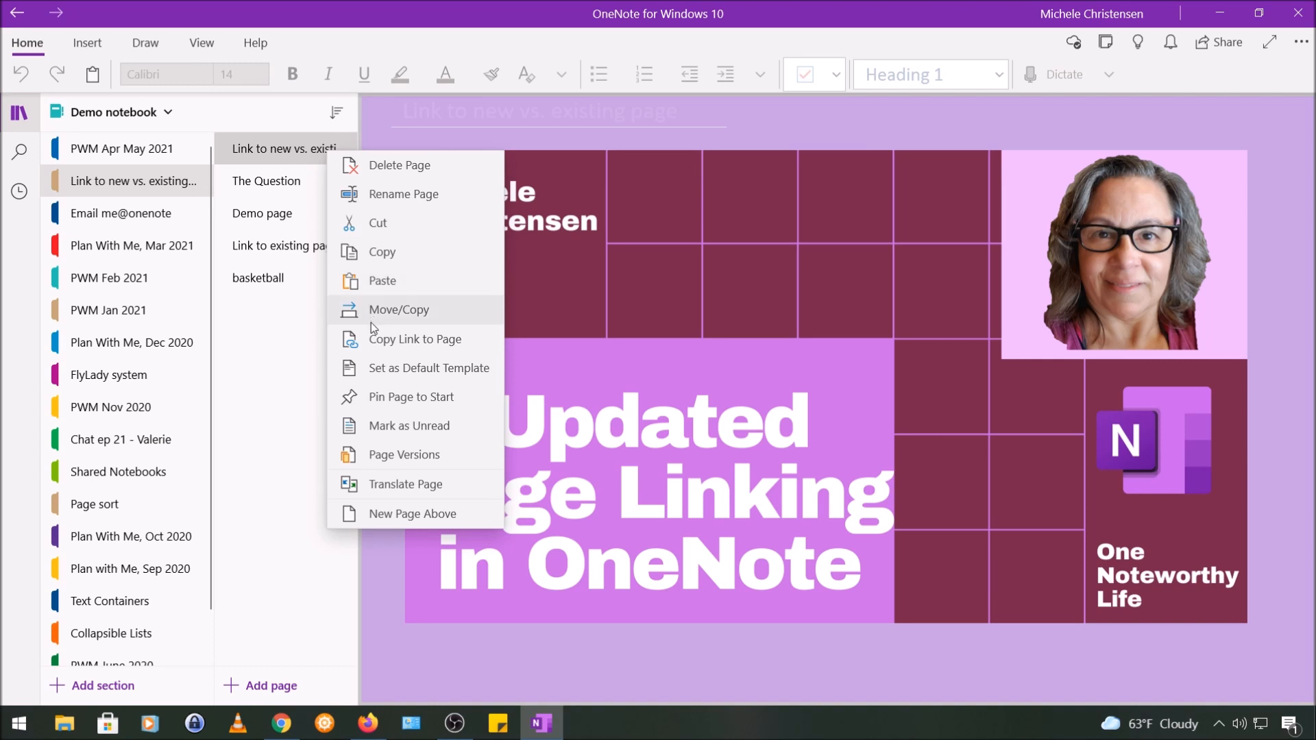
pyautogui.moveTo(374, 346)
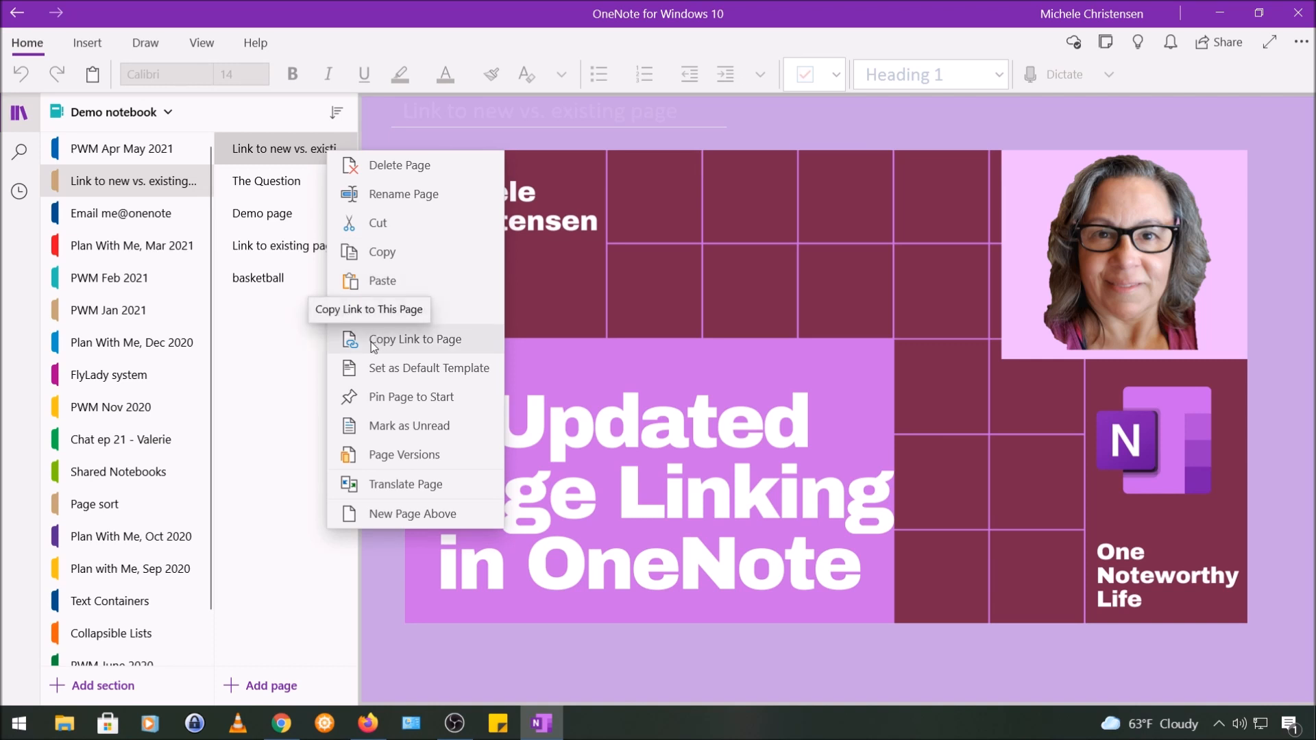
pyautogui.click(415, 339)
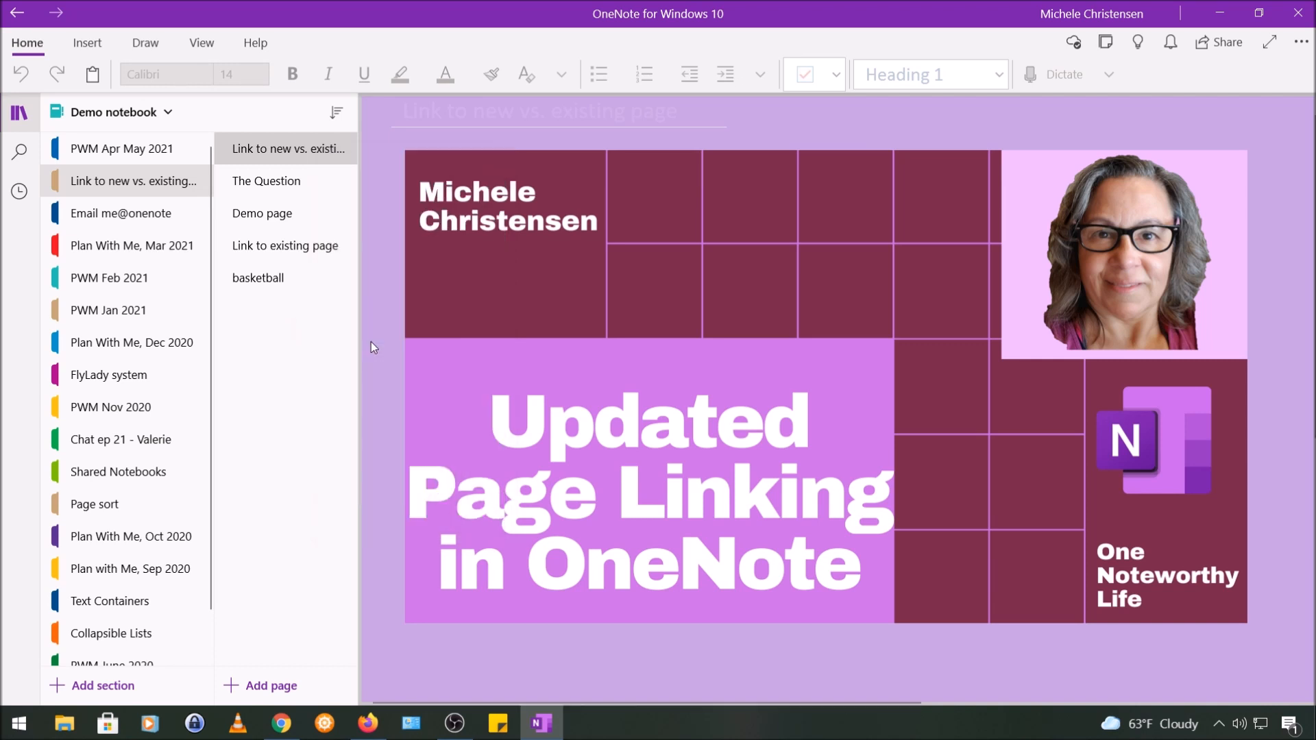
pyautogui.click(285, 245)
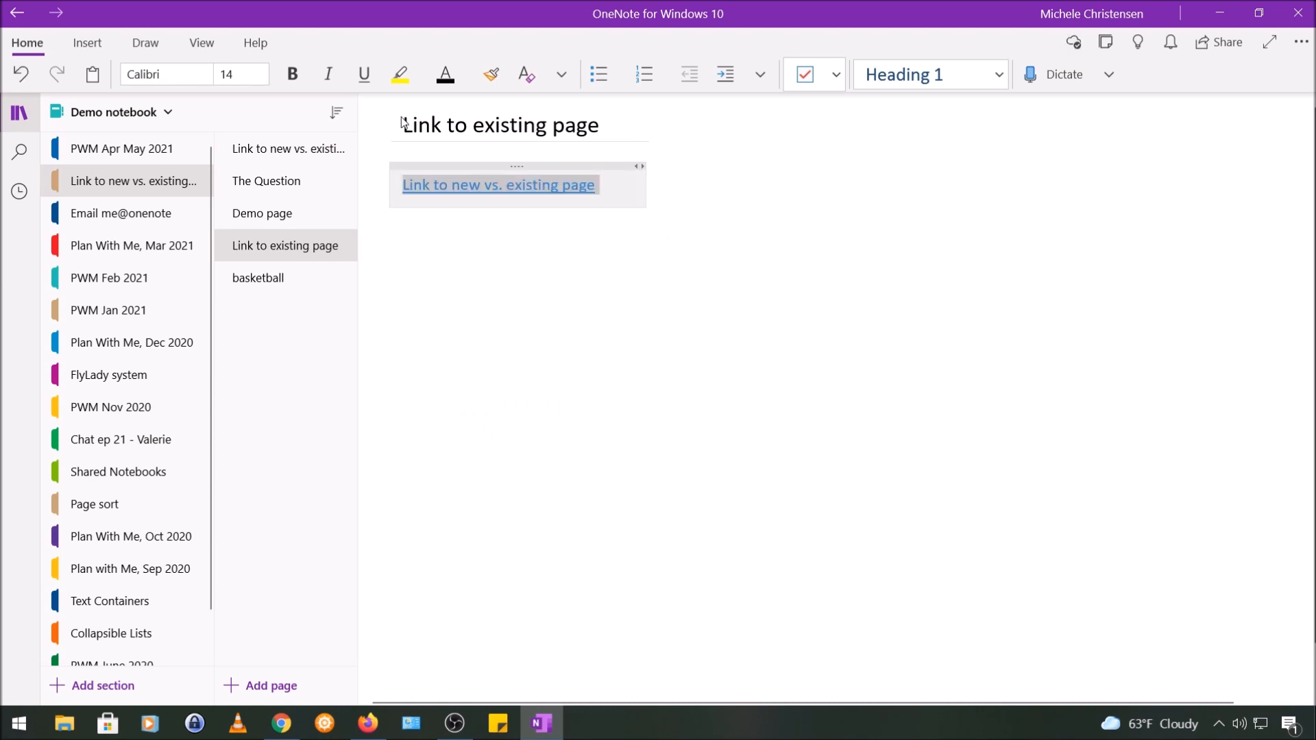
# Set the pasted link's font size to 20, then return to 'Link to existing page'.
pyautogui.click(268, 75)
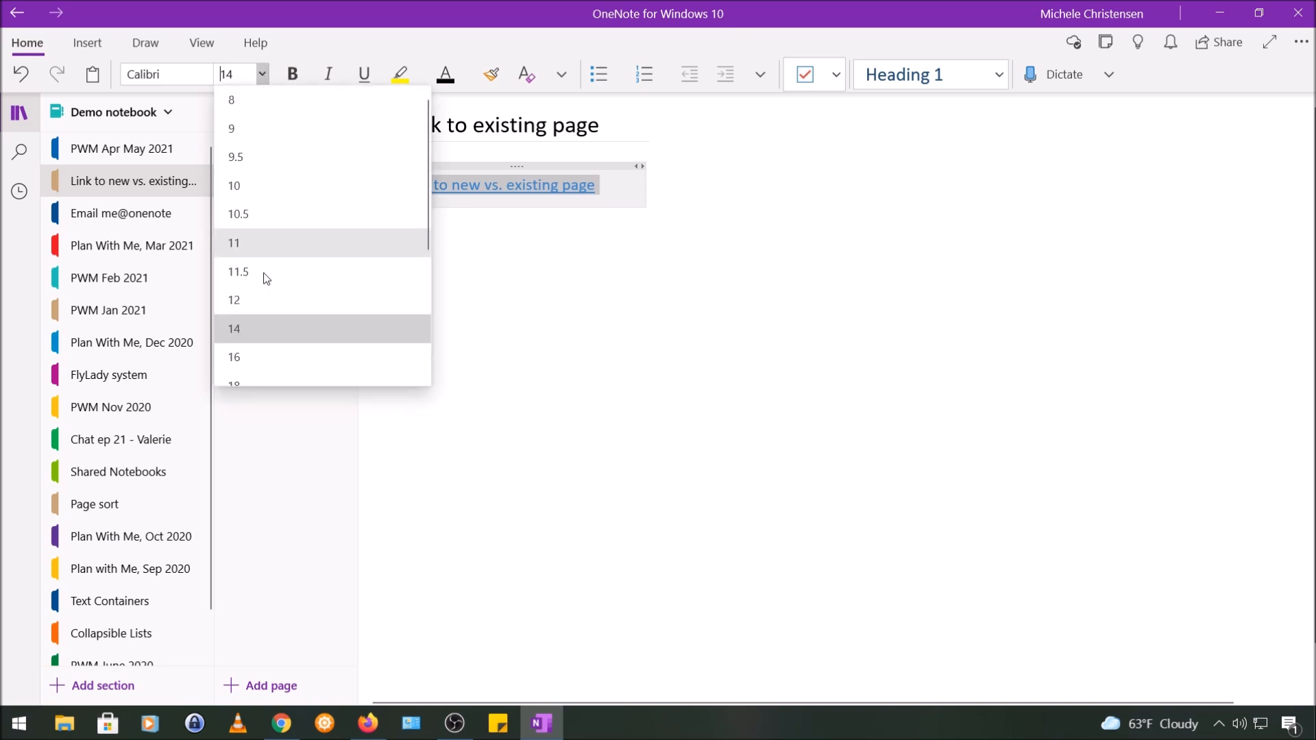
pyautogui.scroll(-3)
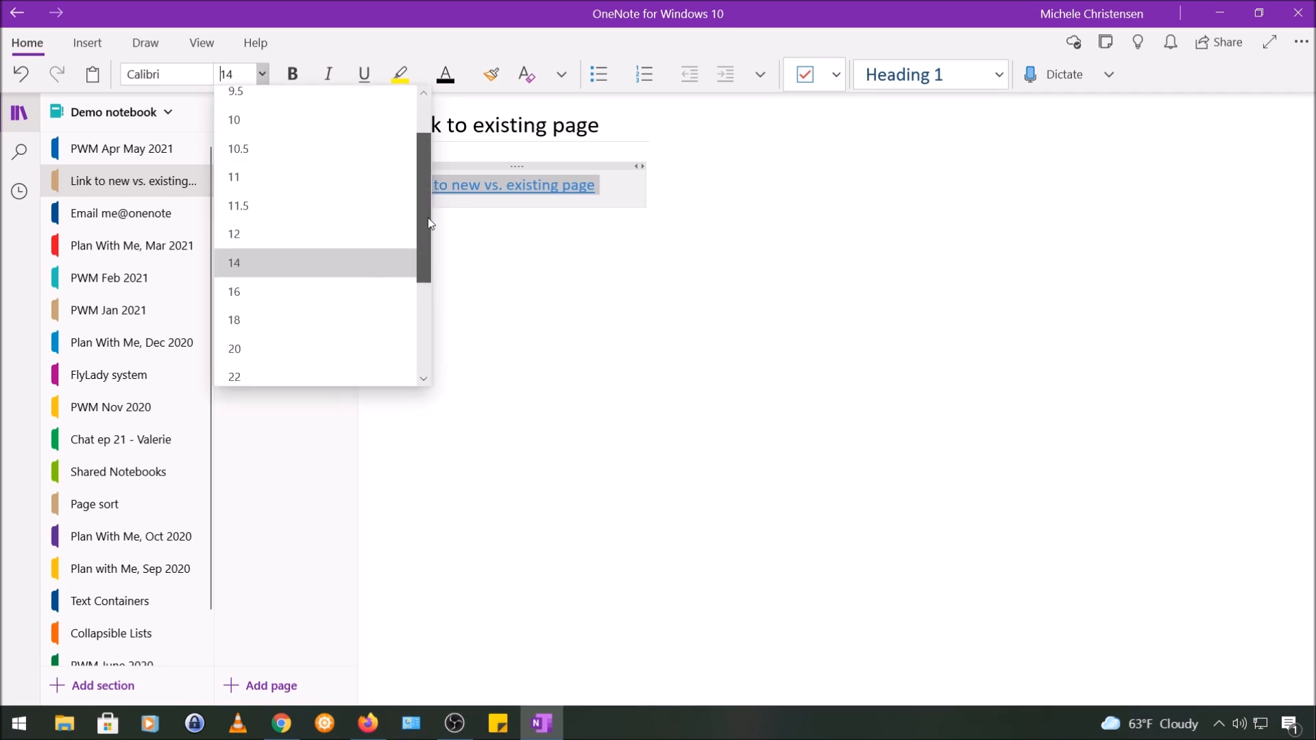
pyautogui.click(235, 349)
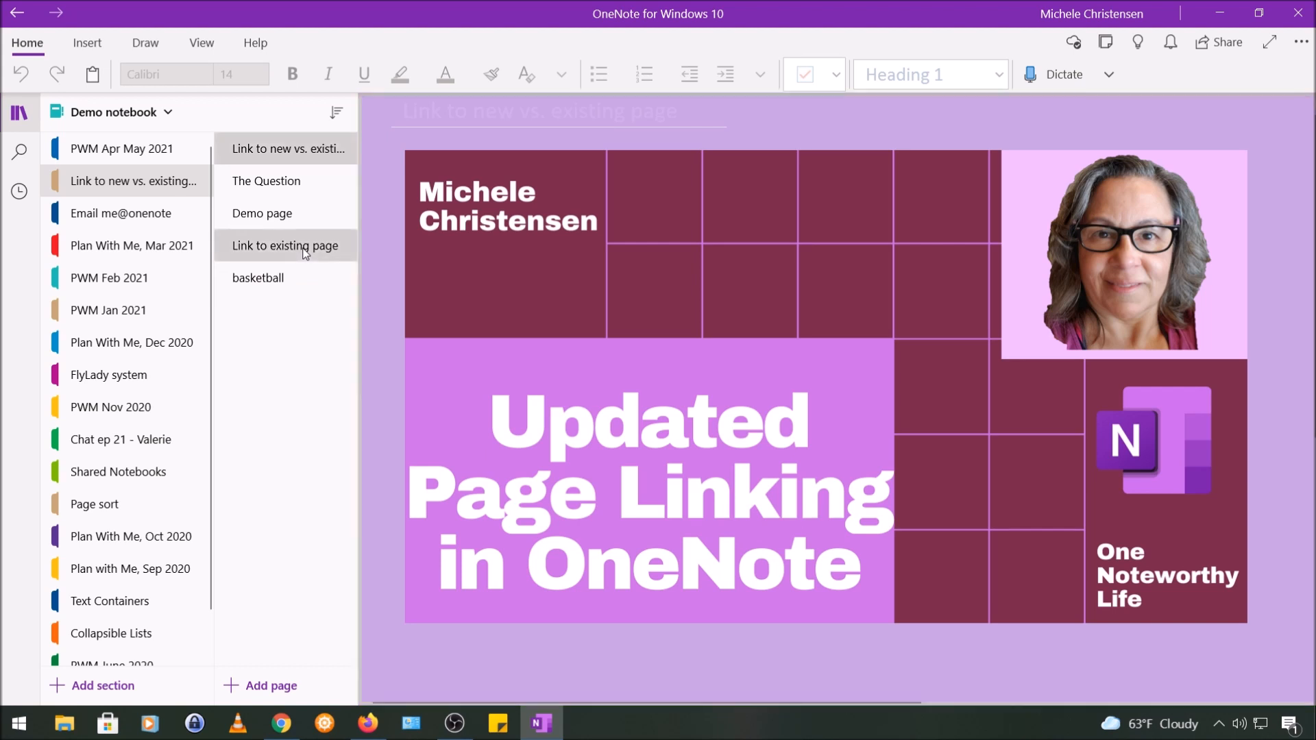
pyautogui.click(286, 245)
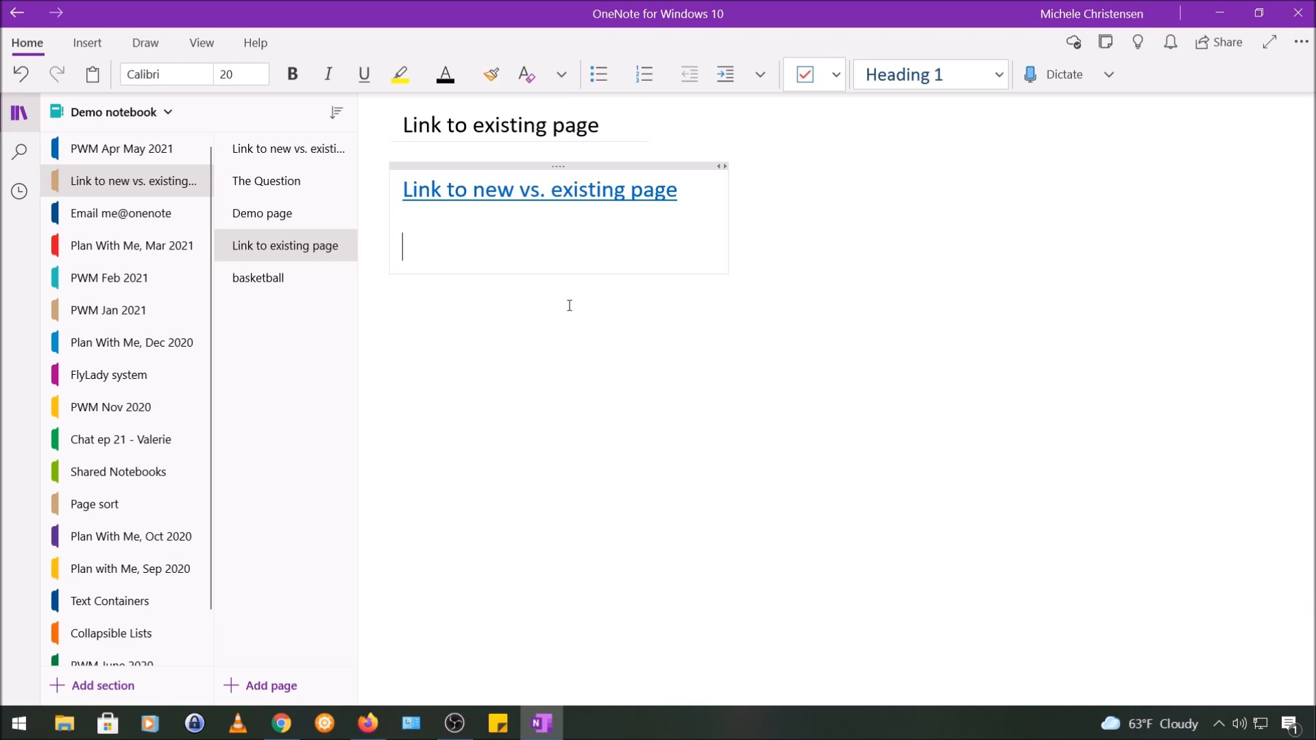
# Type 'thumbnail', link it to the copied onenote: page address, and test the link.
pyautogui.write('thumbnail')
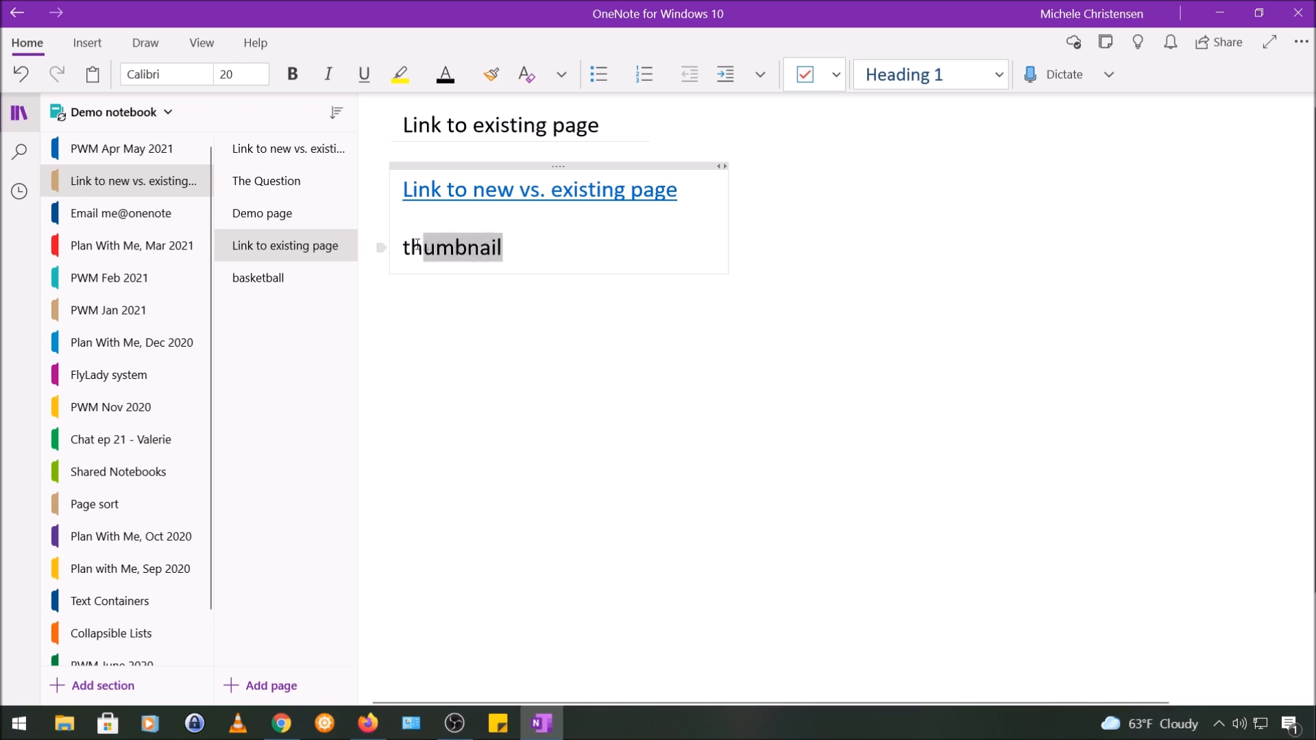
pyautogui.click(87, 43)
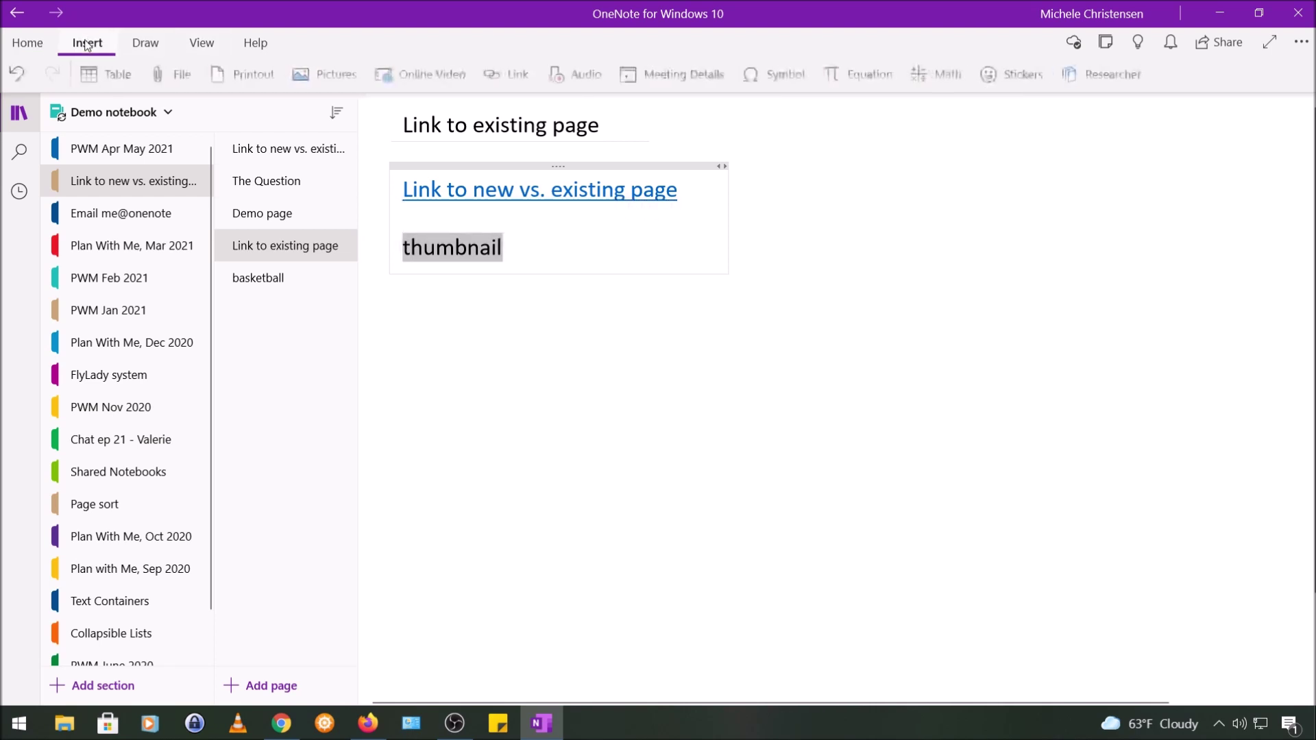
pyautogui.click(504, 73)
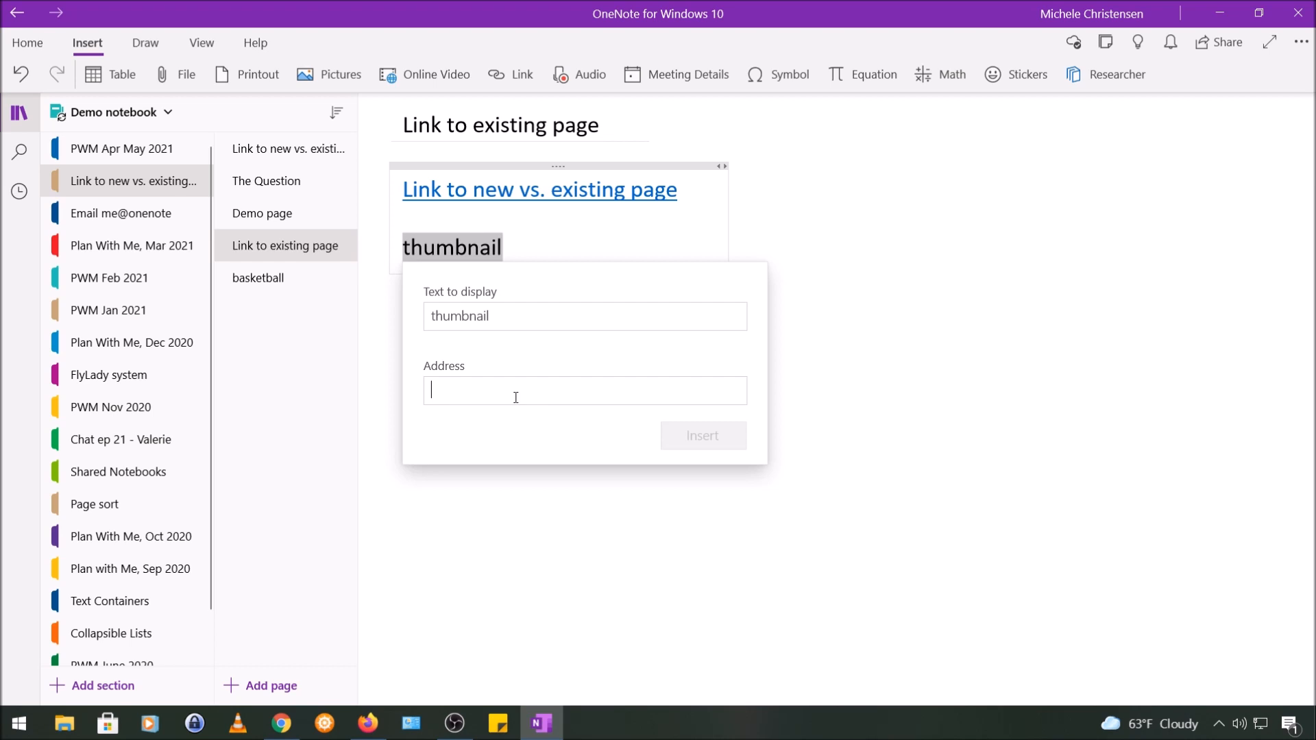
pyautogui.write('onenote:https://d.docs.live.net/693f0b156ce631a4')
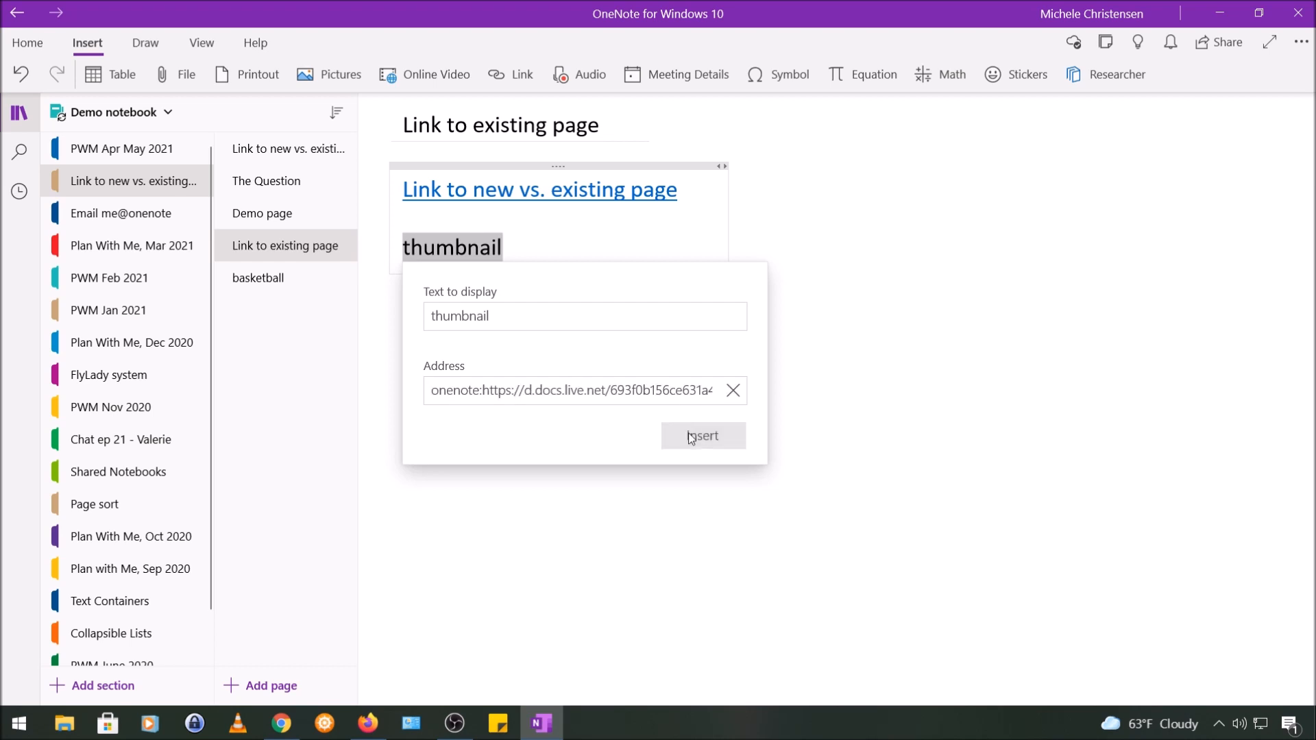
pyautogui.click(704, 435)
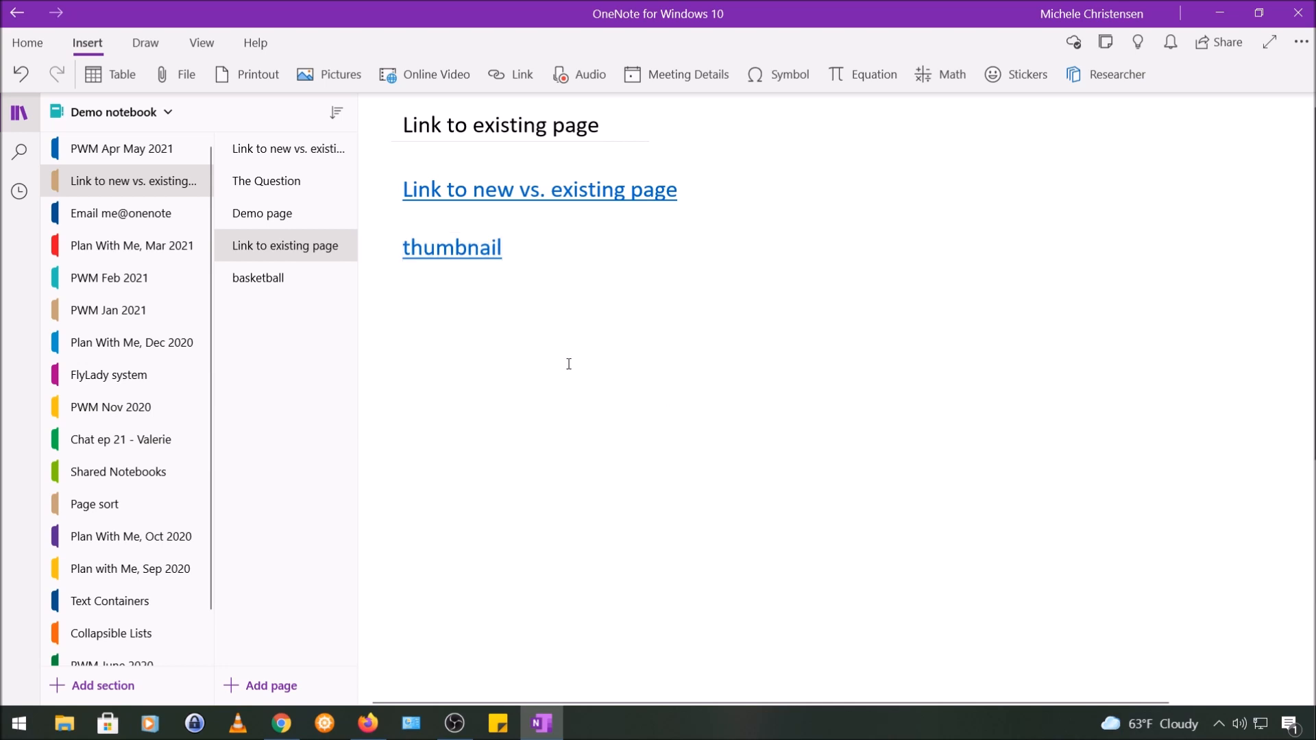
pyautogui.click(452, 248)
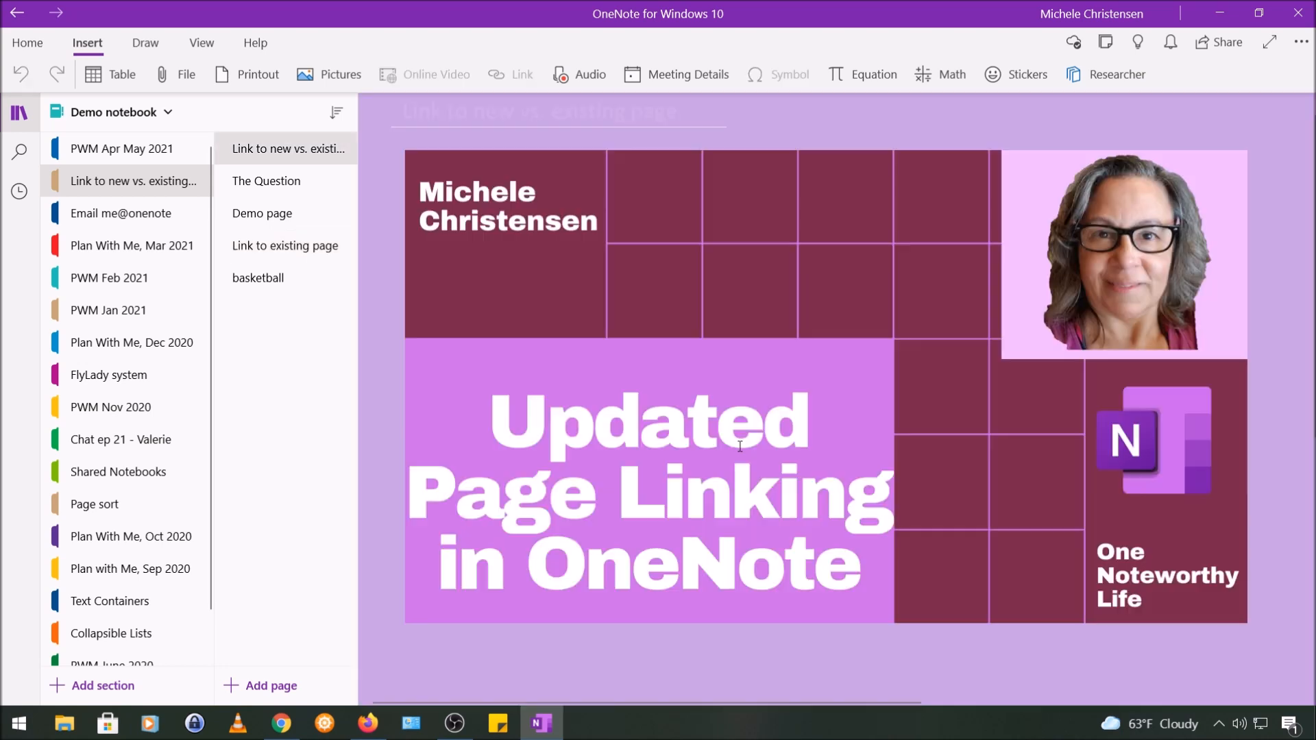